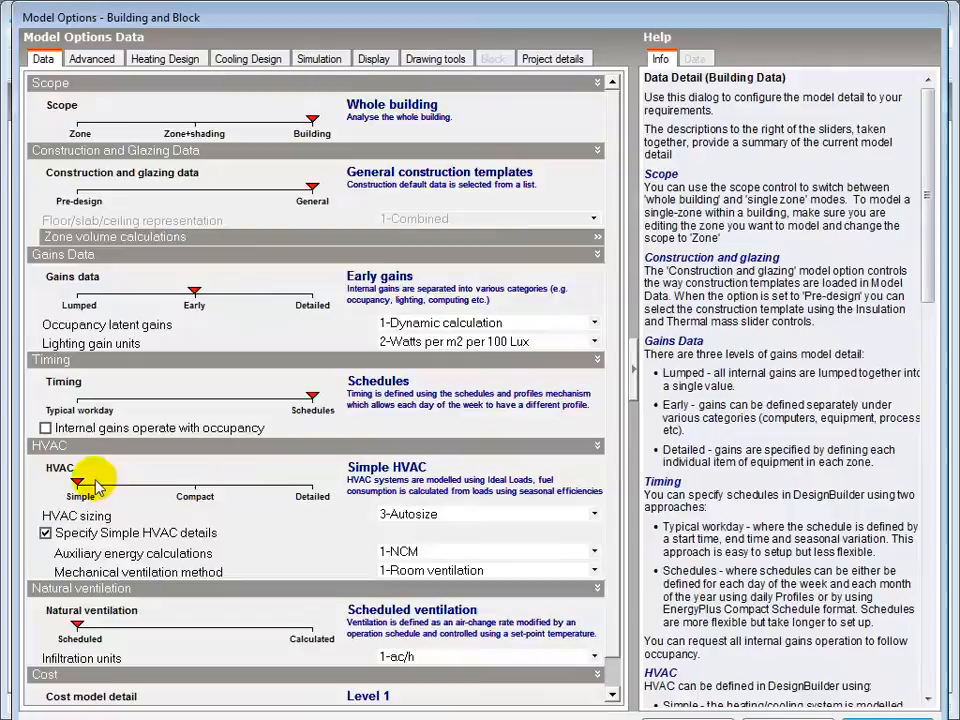
pyautogui.moveTo(340, 510)
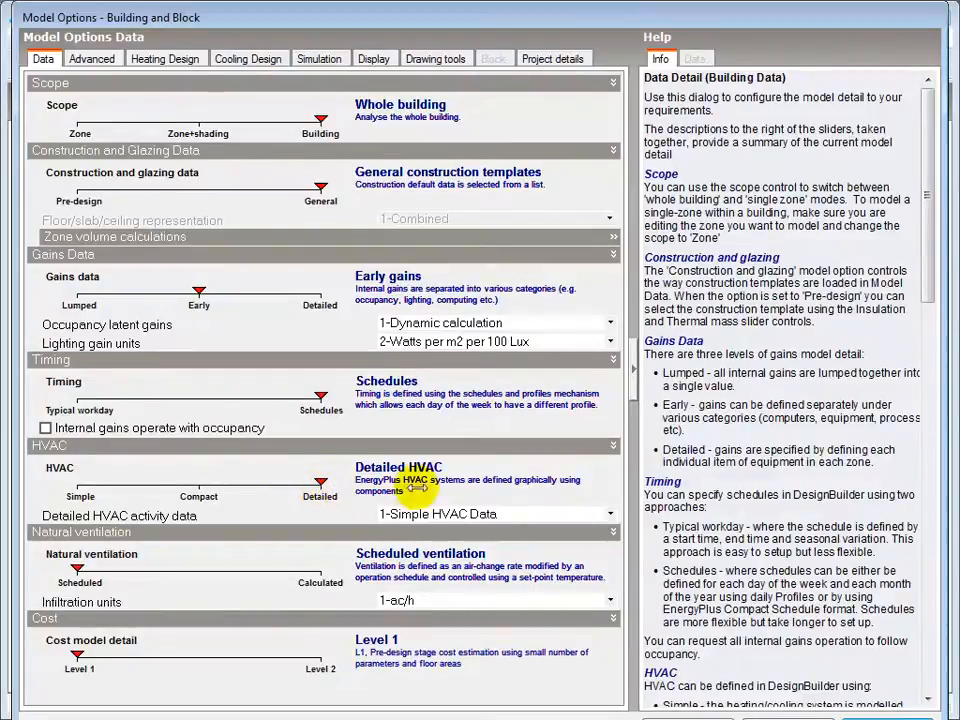
pyautogui.click(608, 512)
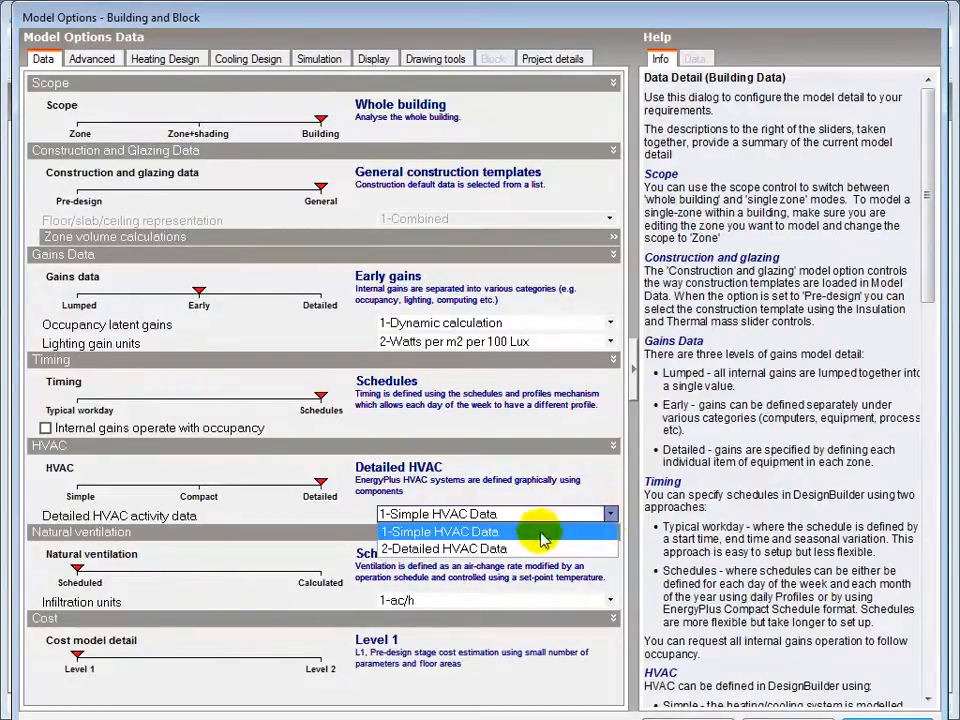
pyautogui.moveTo(480, 548)
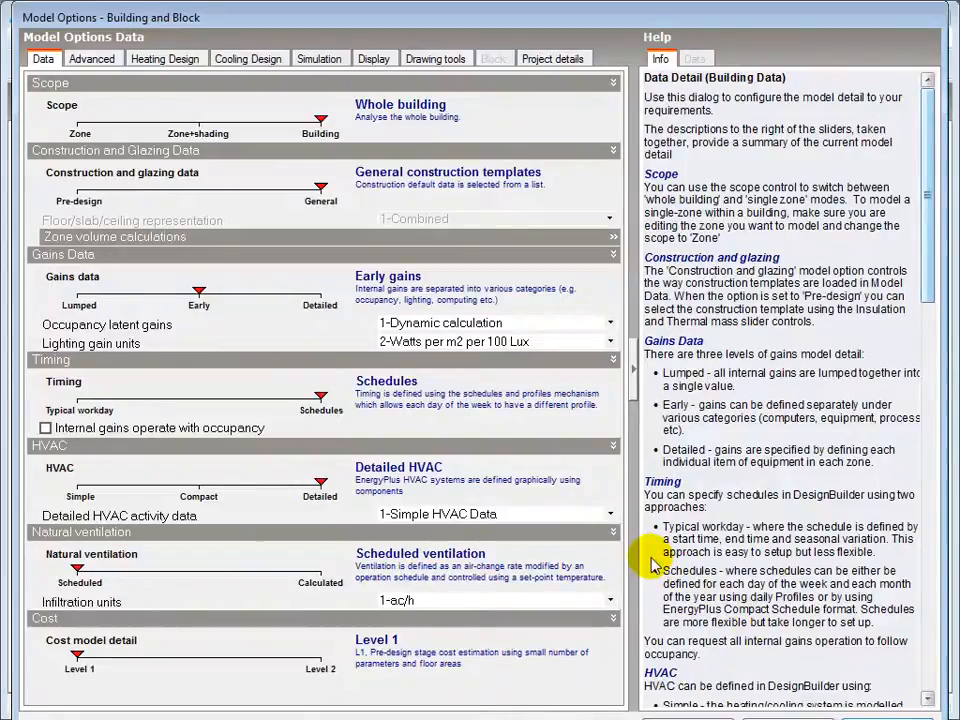
pyautogui.moveTo(624, 516)
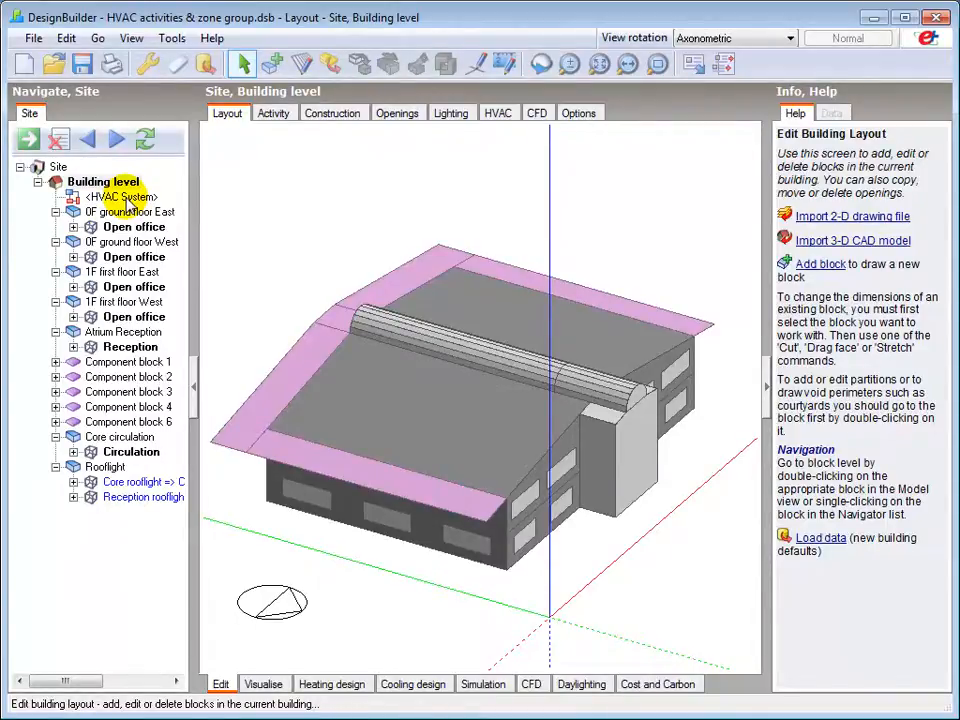
# Step: Select the HVAC System level in the navigator to view the HVAC system layout
pyautogui.click(116, 198)
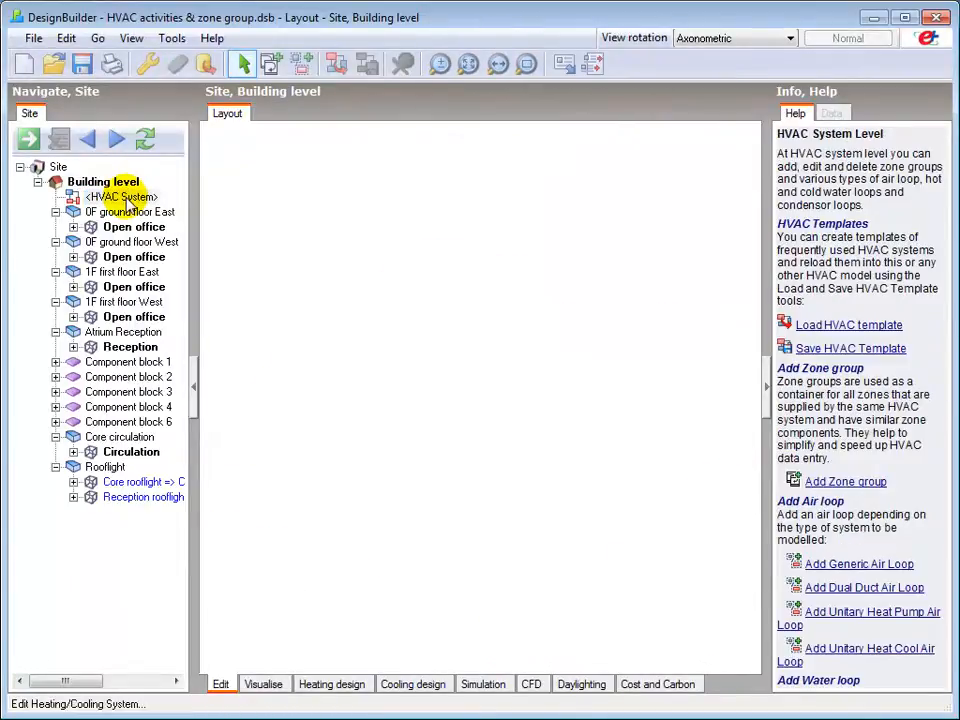
pyautogui.moveTo(268, 120)
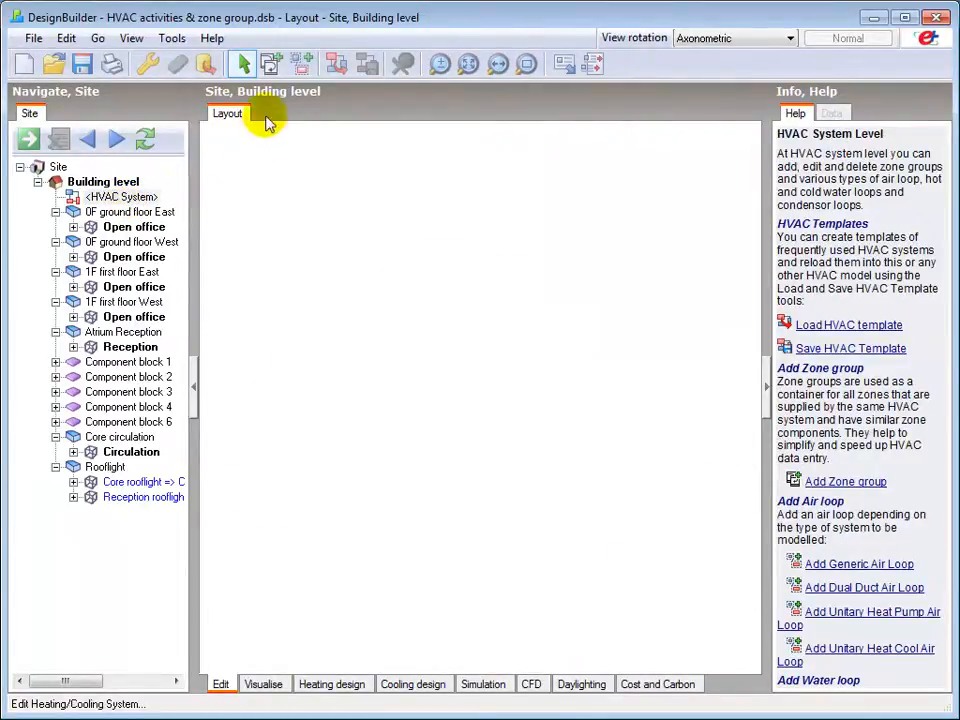
pyautogui.moveTo(300, 62)
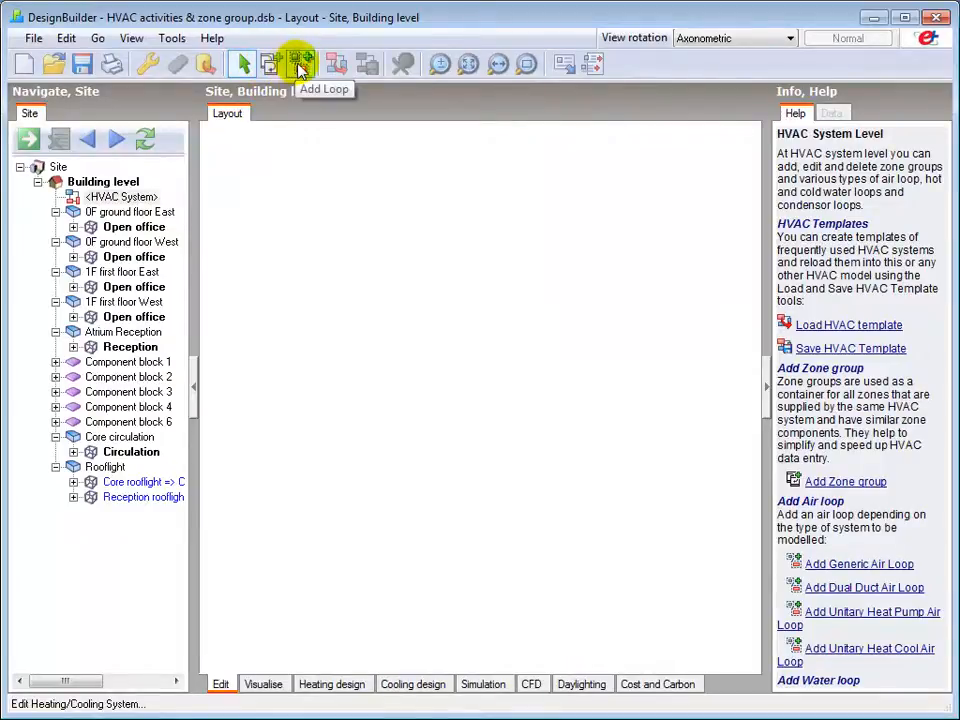
pyautogui.moveTo(336, 64)
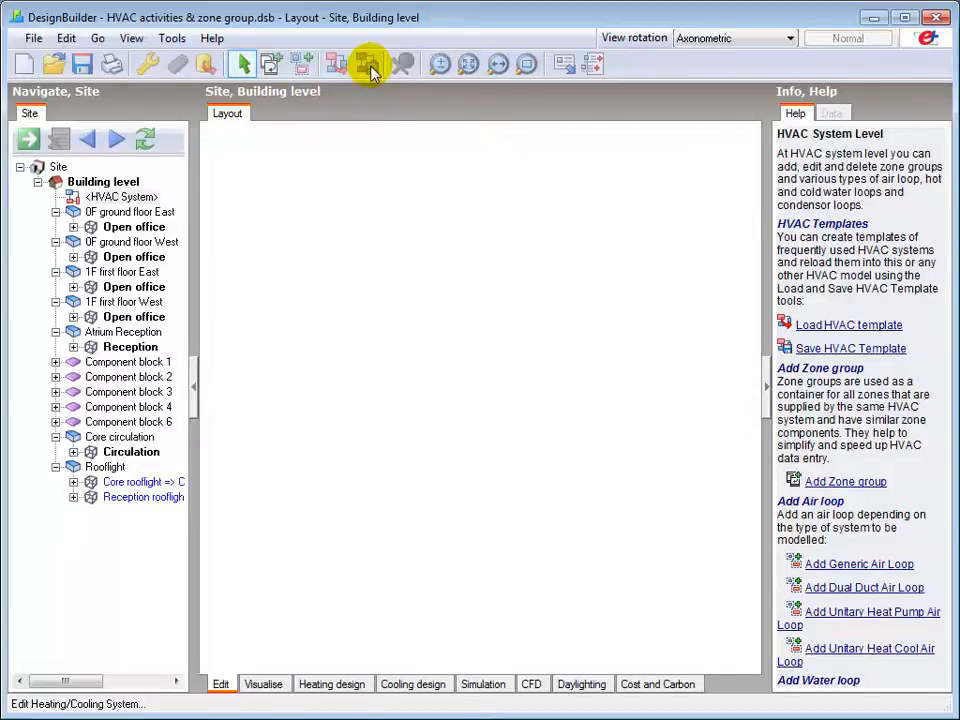
pyautogui.moveTo(688, 292)
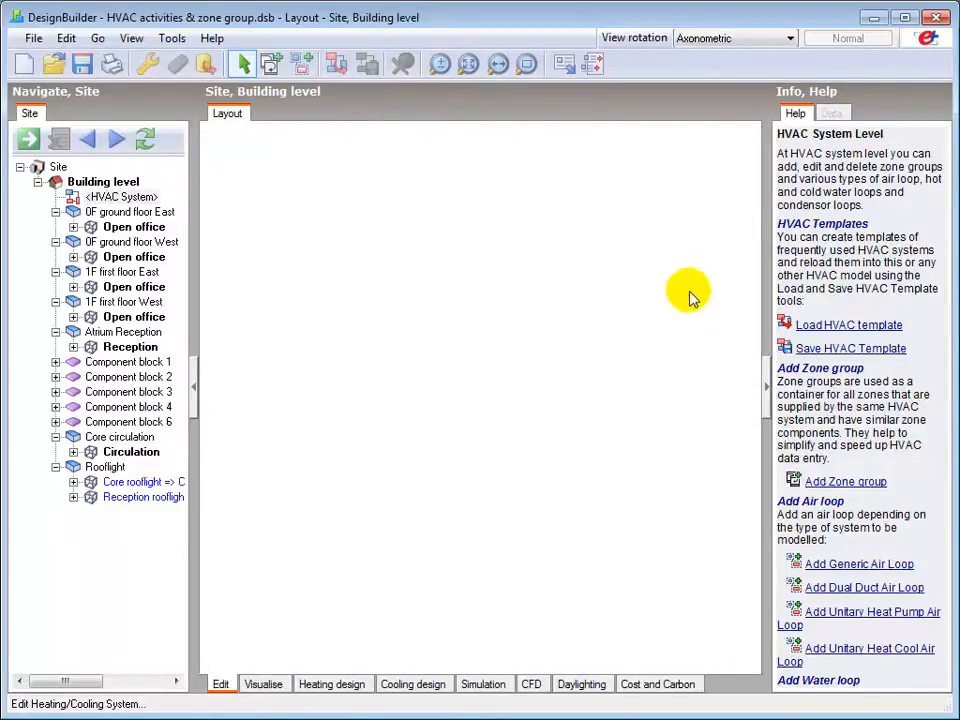
pyautogui.moveTo(784, 362)
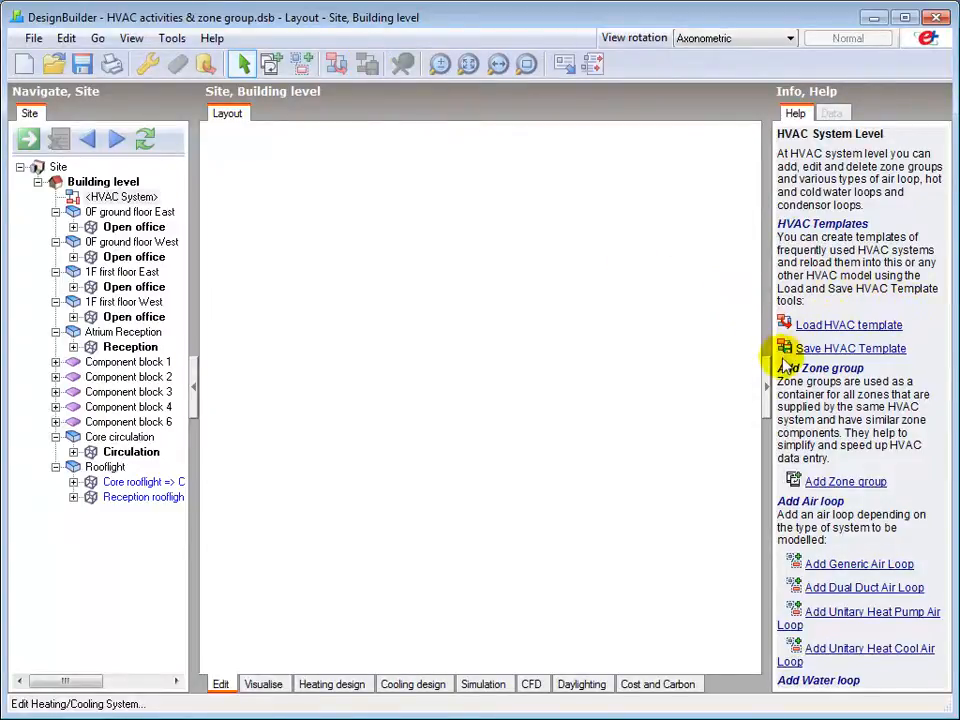
pyautogui.moveTo(940, 486)
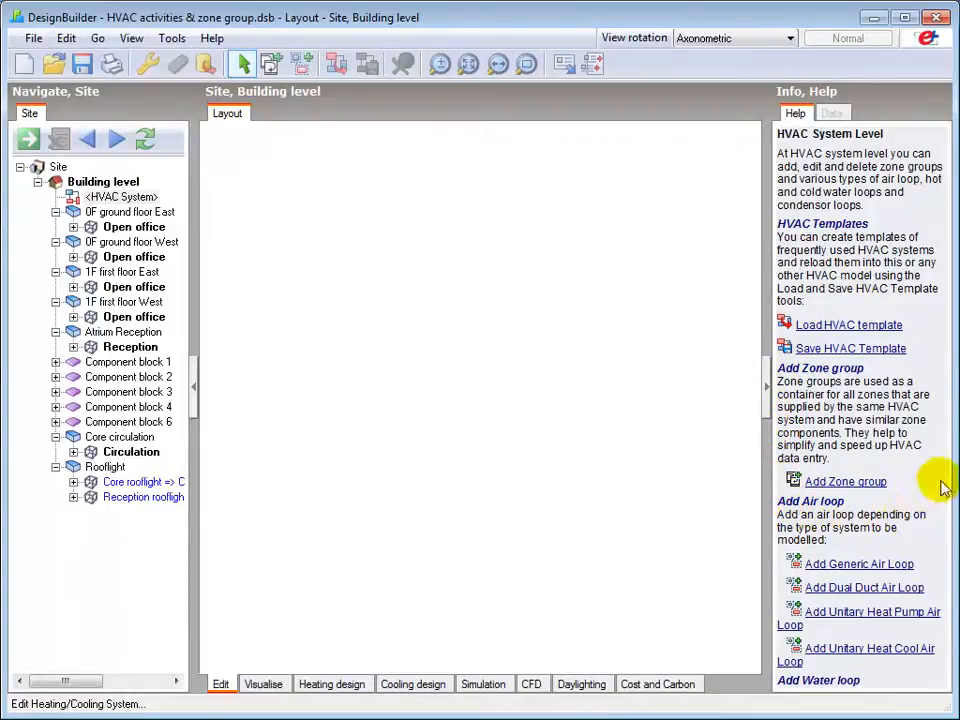
pyautogui.moveTo(784, 244)
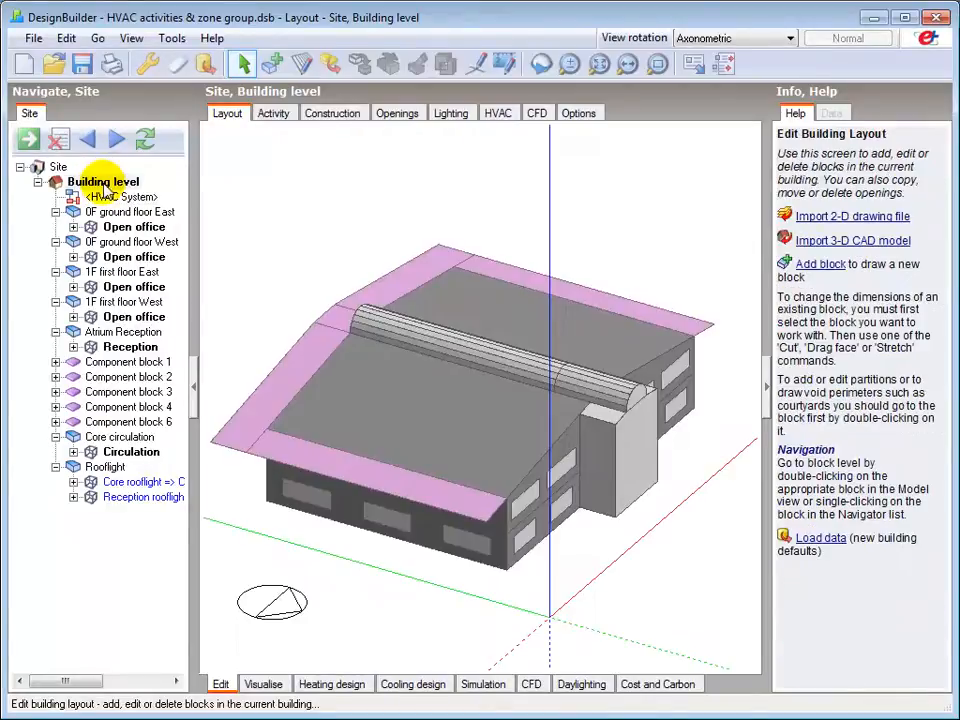
# Step: Show the building-level Activity data with Ventilation Setpoint Temperatures and Minimum Fresh Air expanded
pyautogui.click(274, 112)
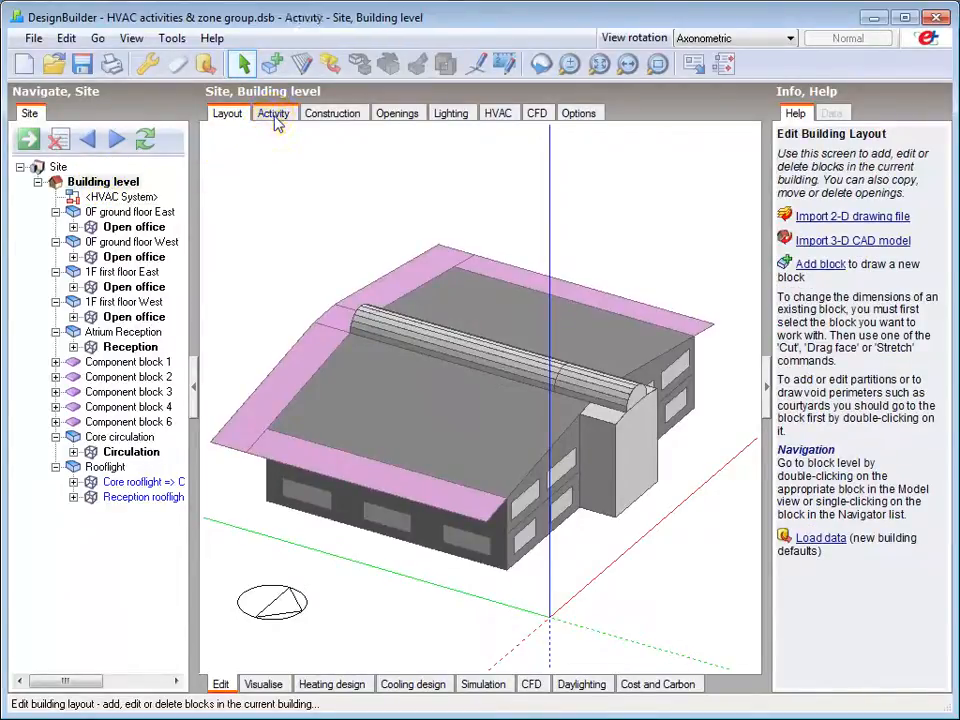
pyautogui.click(274, 112)
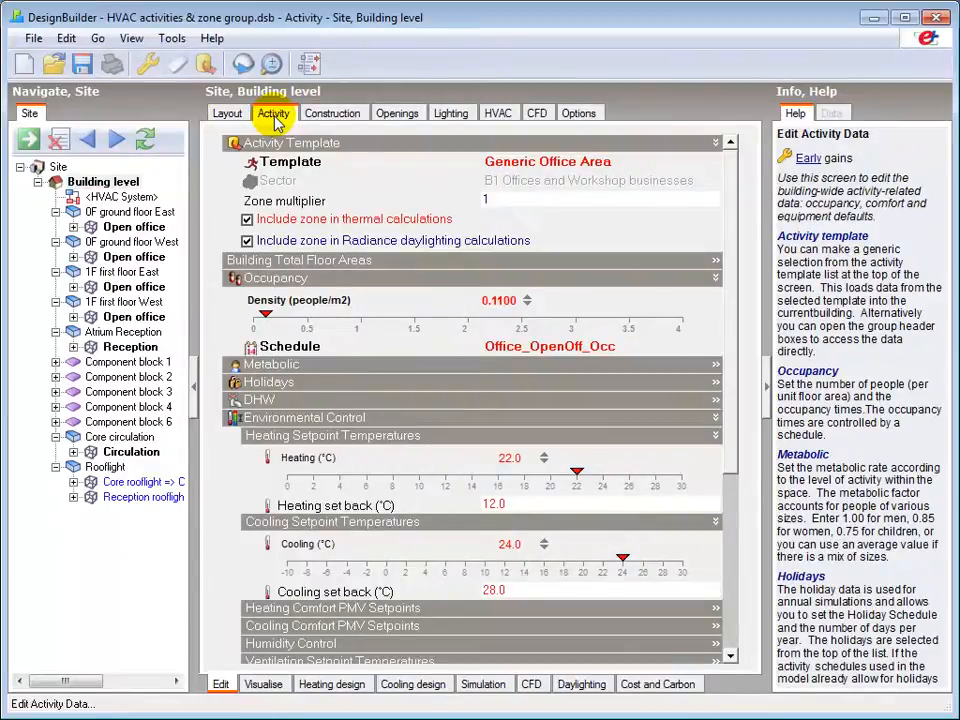
pyautogui.moveTo(408, 448)
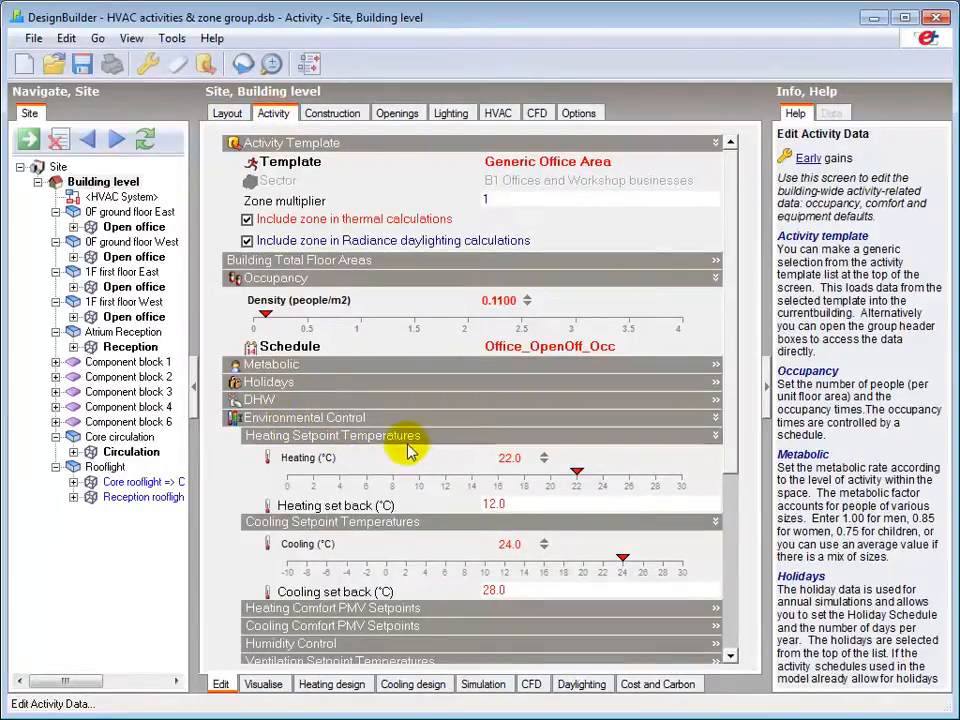
pyautogui.moveTo(562, 532)
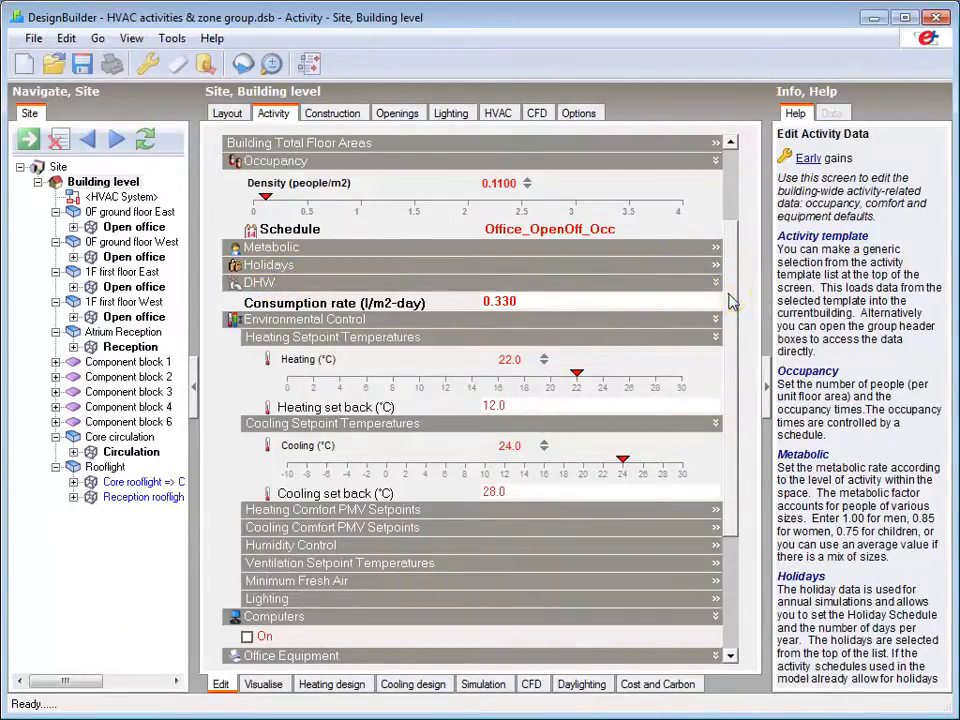
pyautogui.scroll(-3)
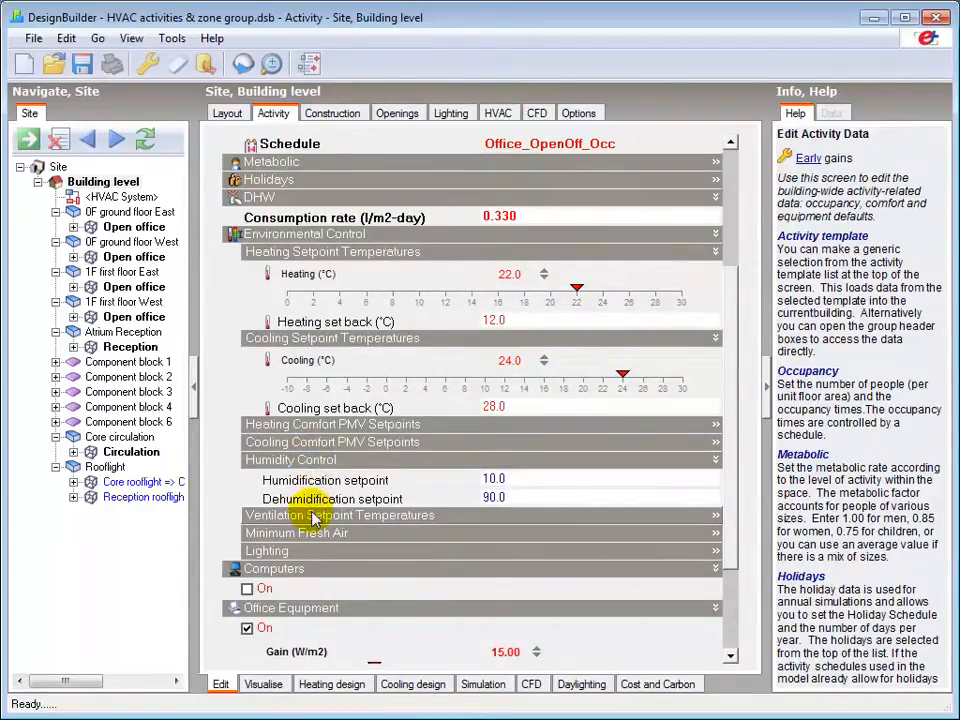
pyautogui.click(340, 514)
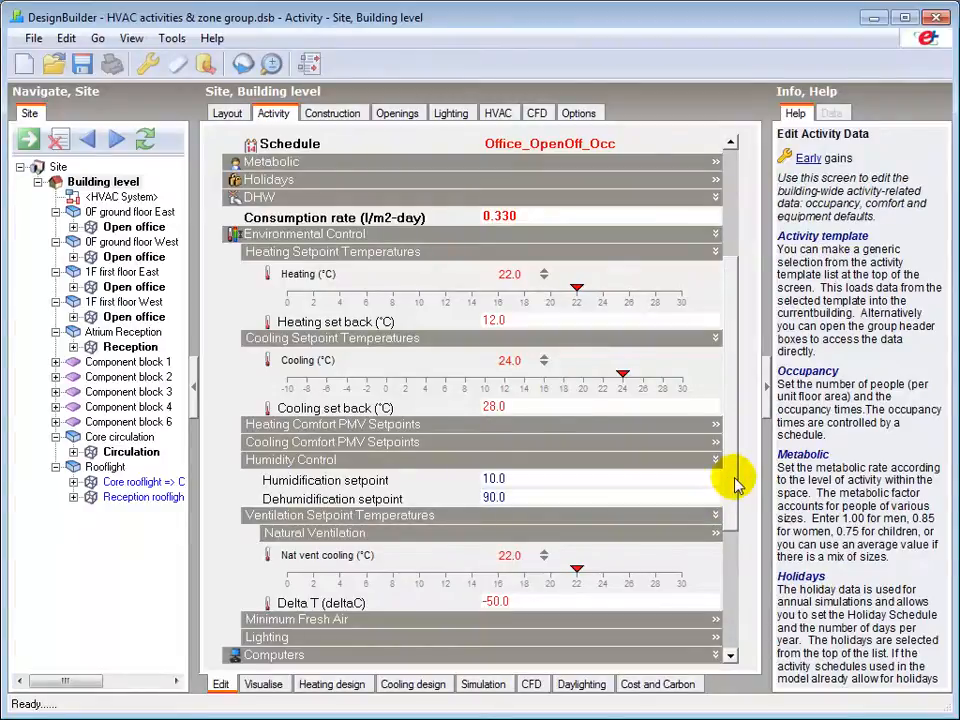
pyautogui.scroll(-3)
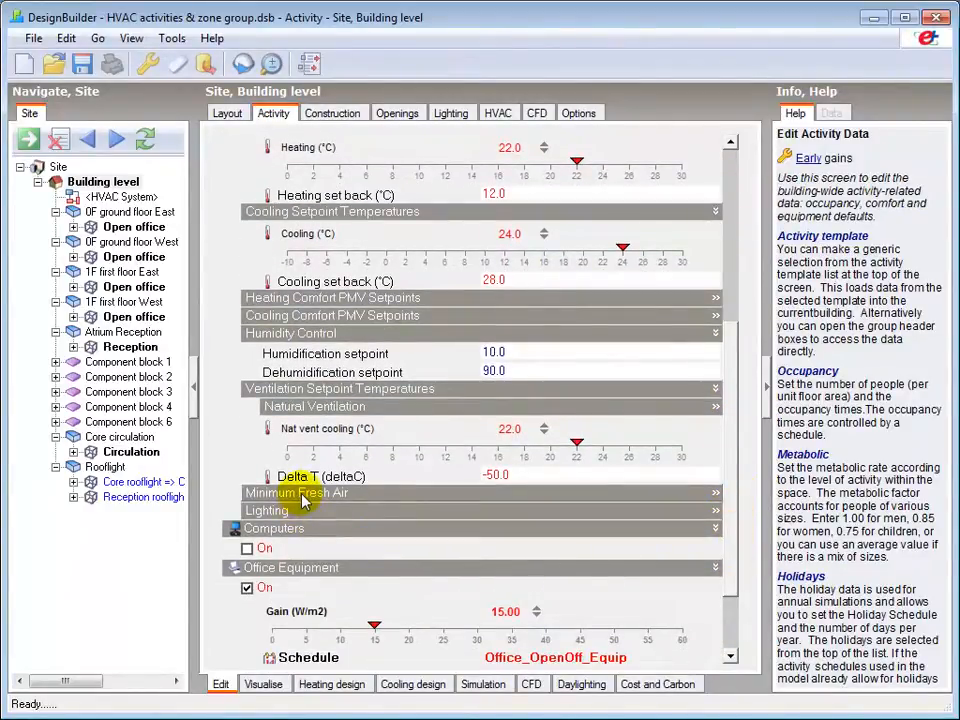
pyautogui.click(296, 492)
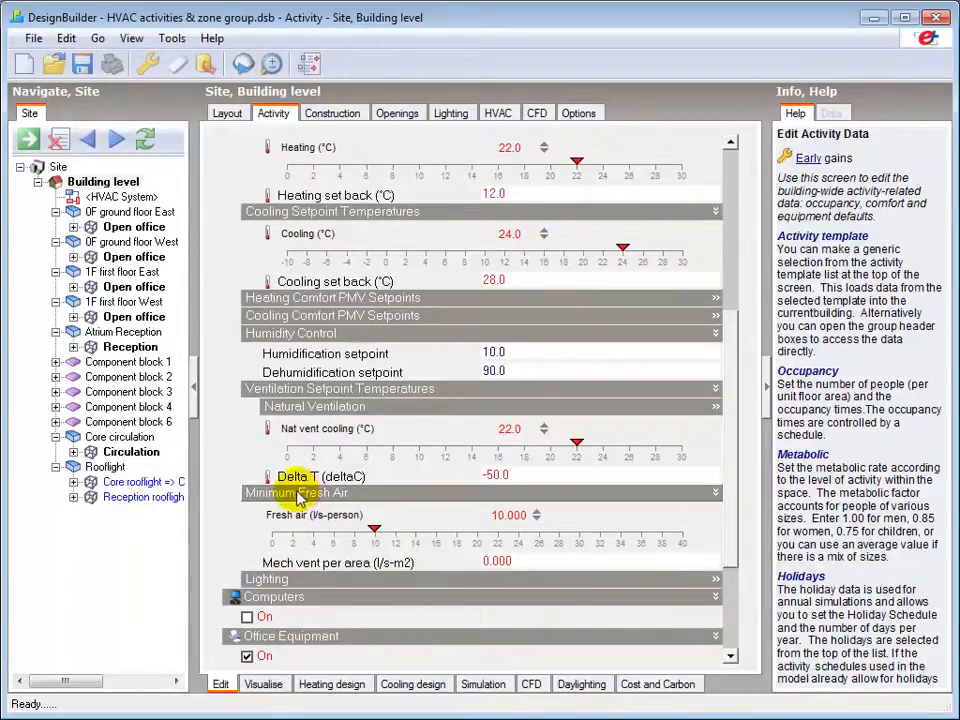
pyautogui.click(496, 560)
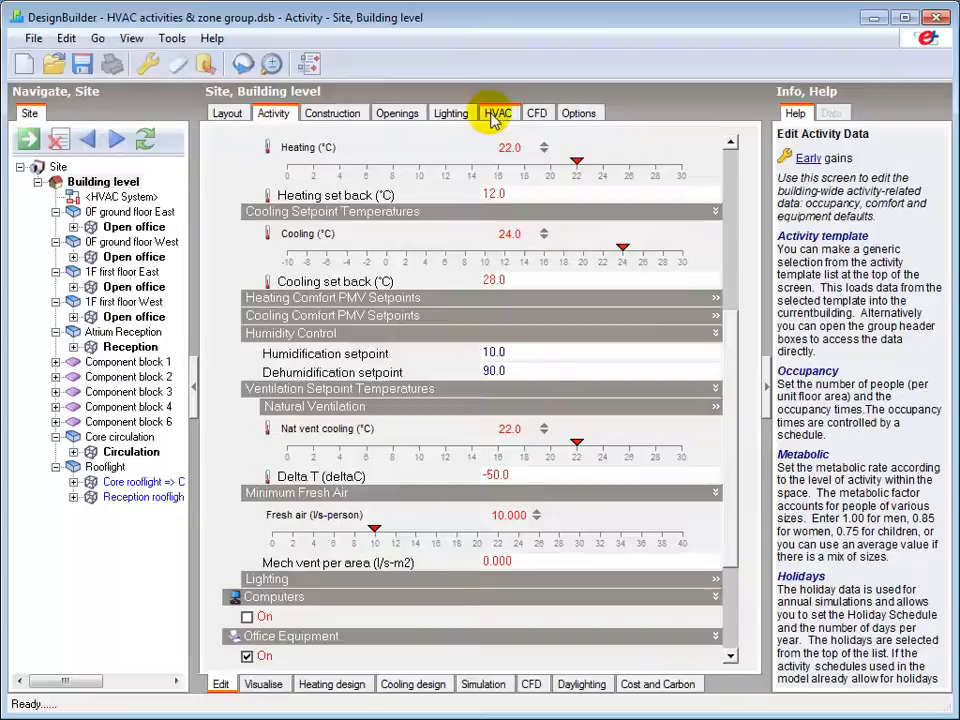
# Step: Toggle mechanical ventilation off and back on in the HVAC data, then list the outside air definition methods
pyautogui.click(496, 112)
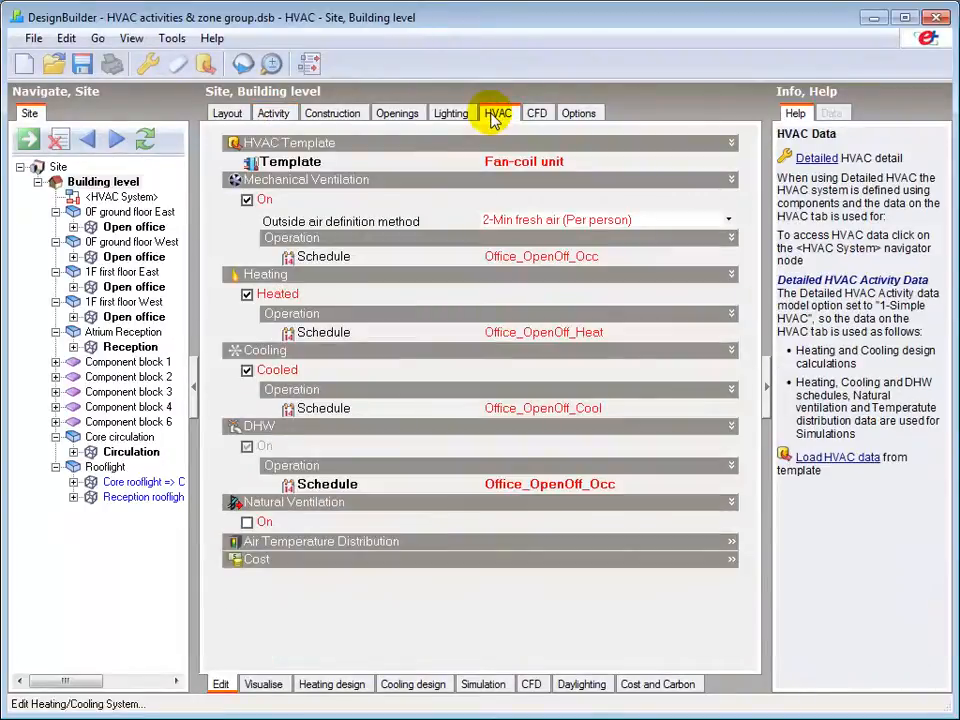
pyautogui.moveTo(470, 224)
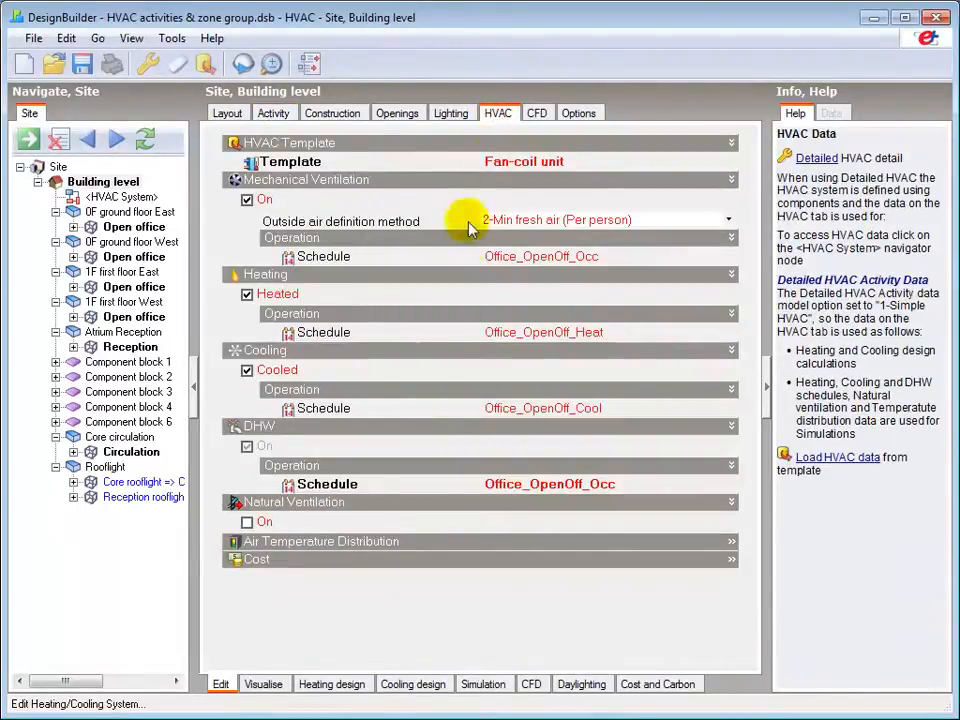
pyautogui.moveTo(656, 276)
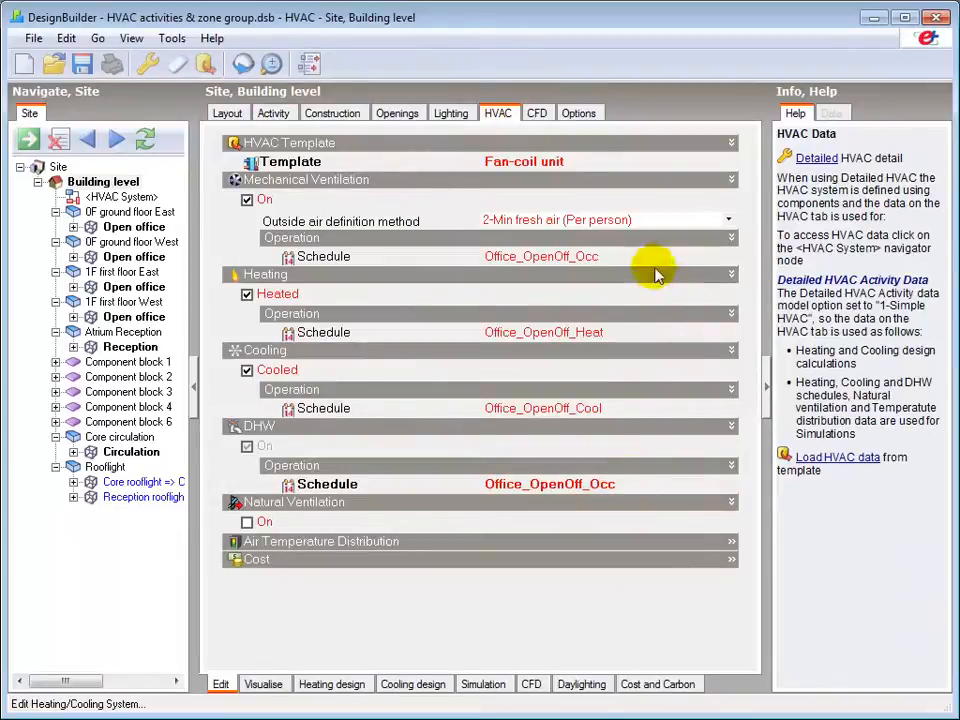
pyautogui.moveTo(564, 244)
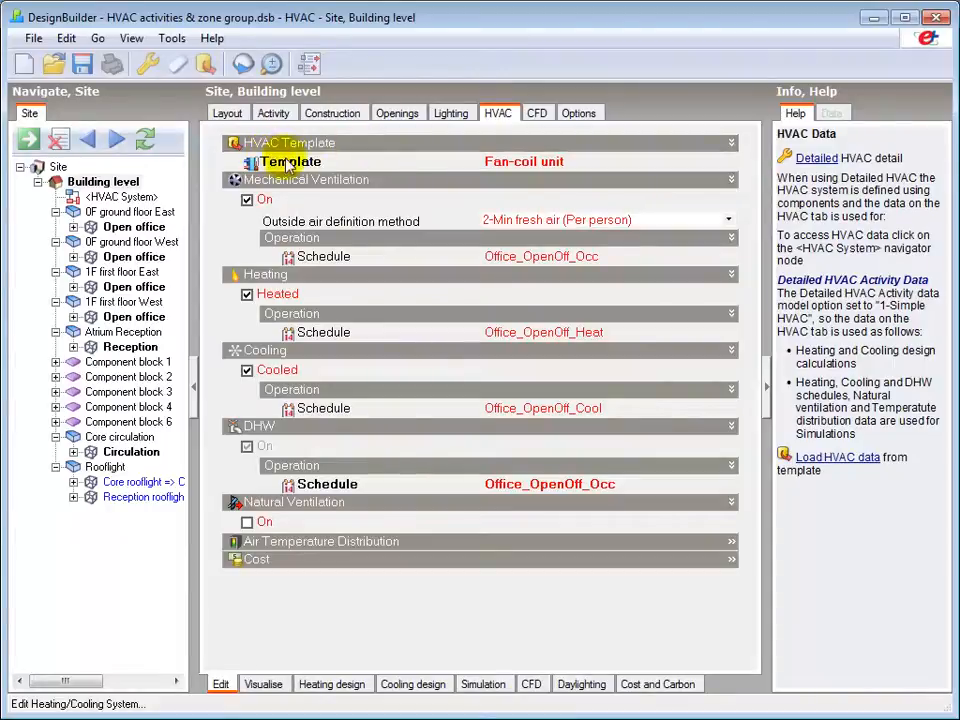
pyautogui.moveTo(544, 180)
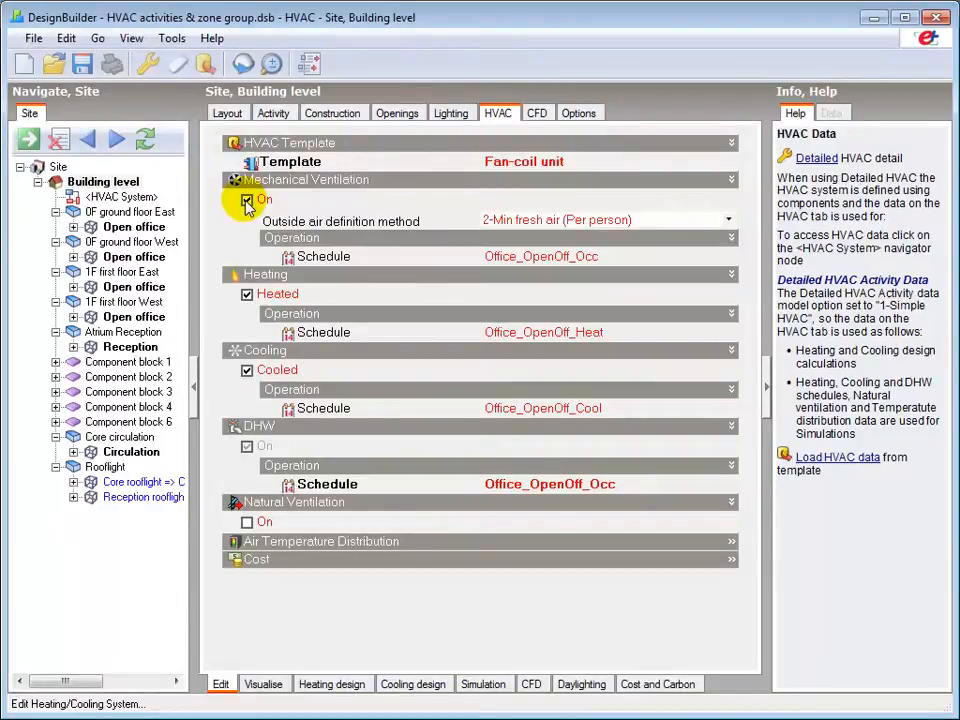
pyautogui.click(246, 200)
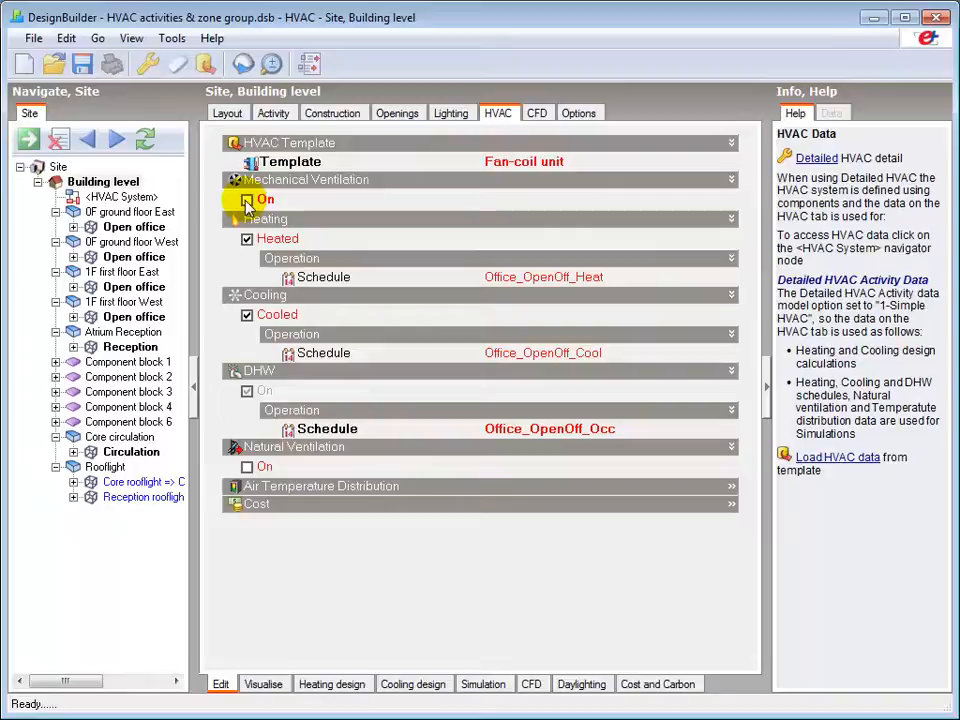
pyautogui.click(246, 200)
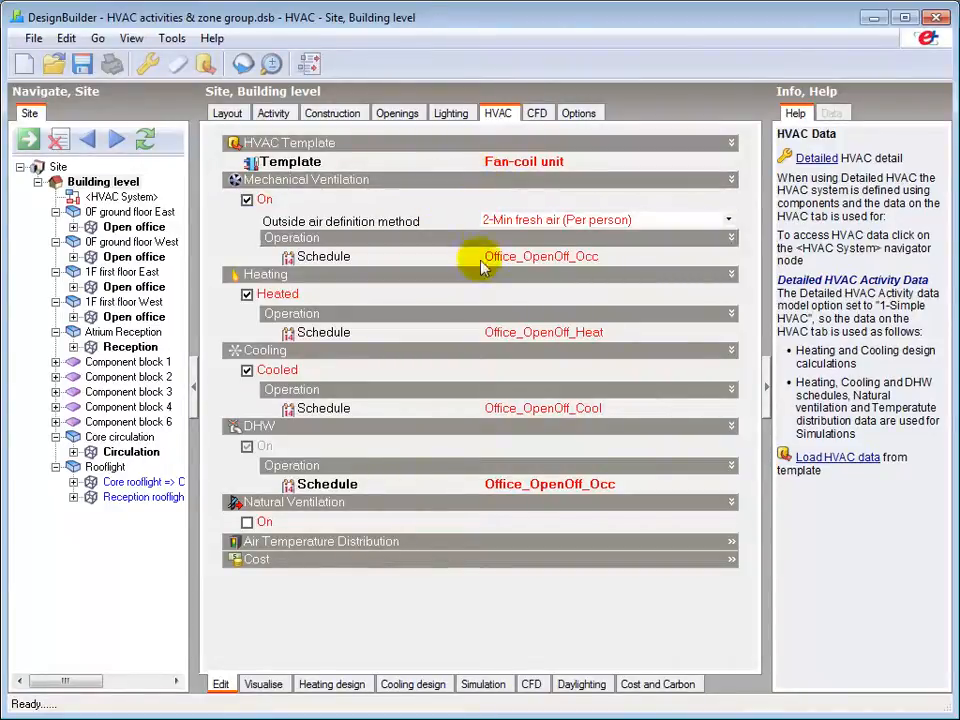
pyautogui.moveTo(516, 364)
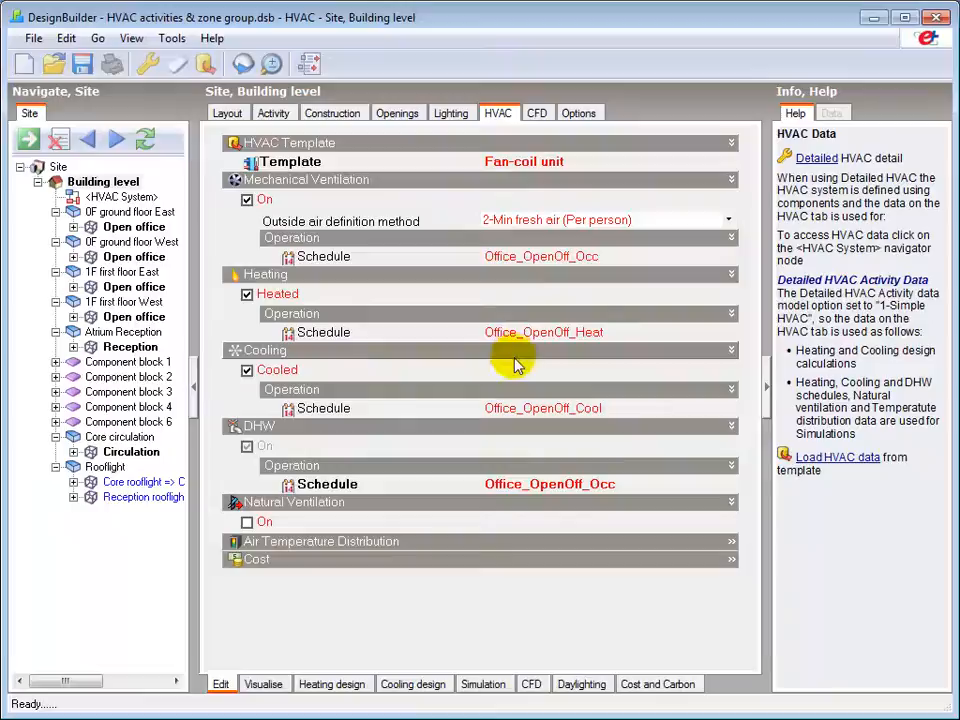
pyautogui.moveTo(532, 502)
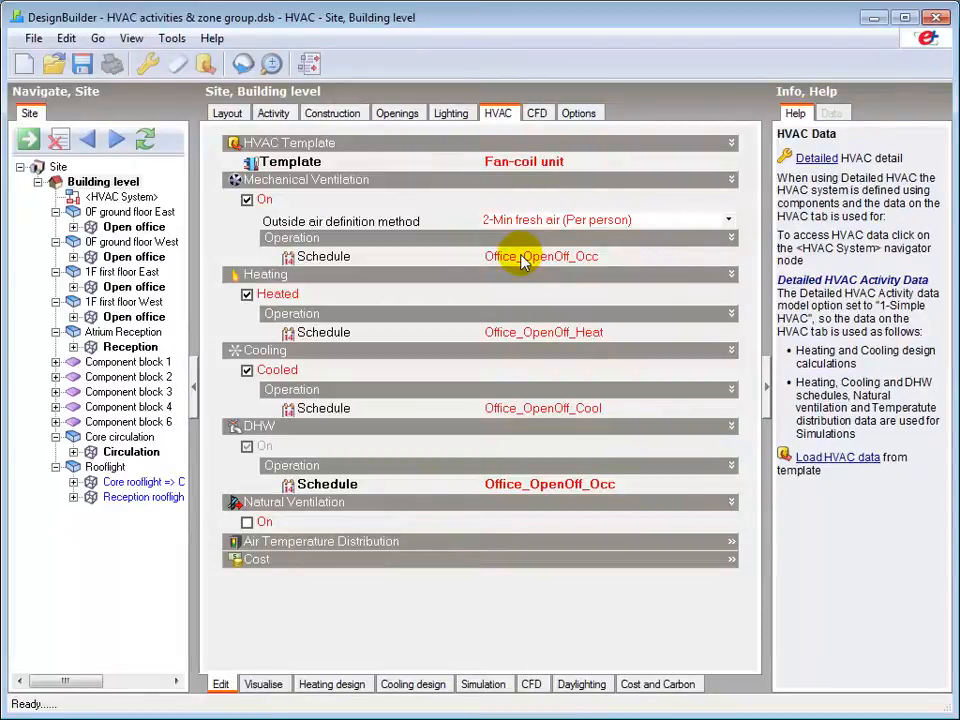
pyautogui.moveTo(584, 248)
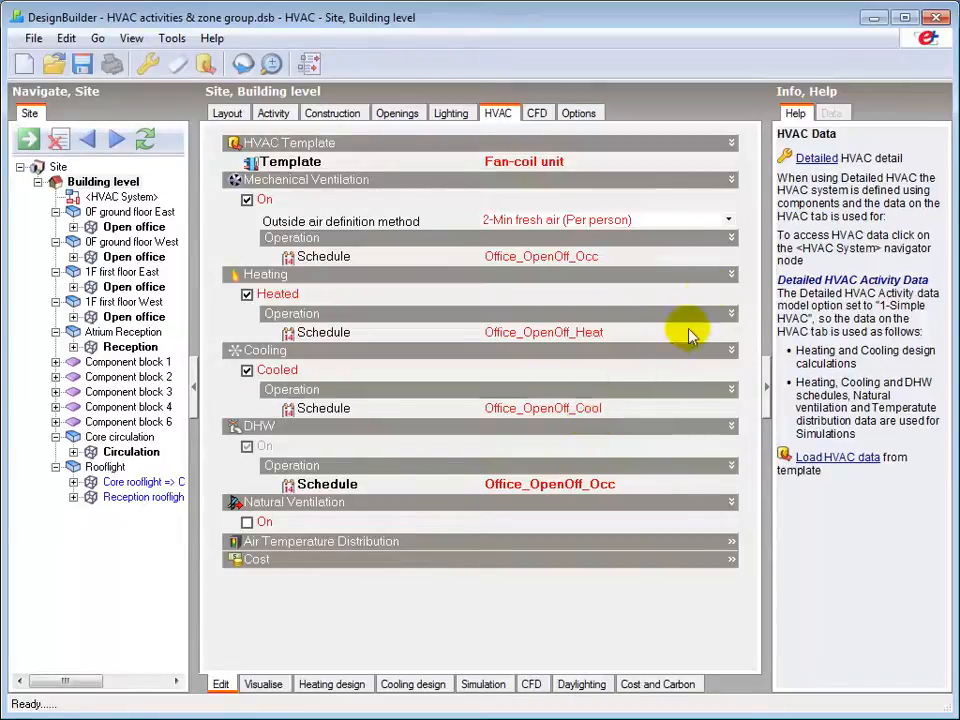
pyautogui.click(728, 218)
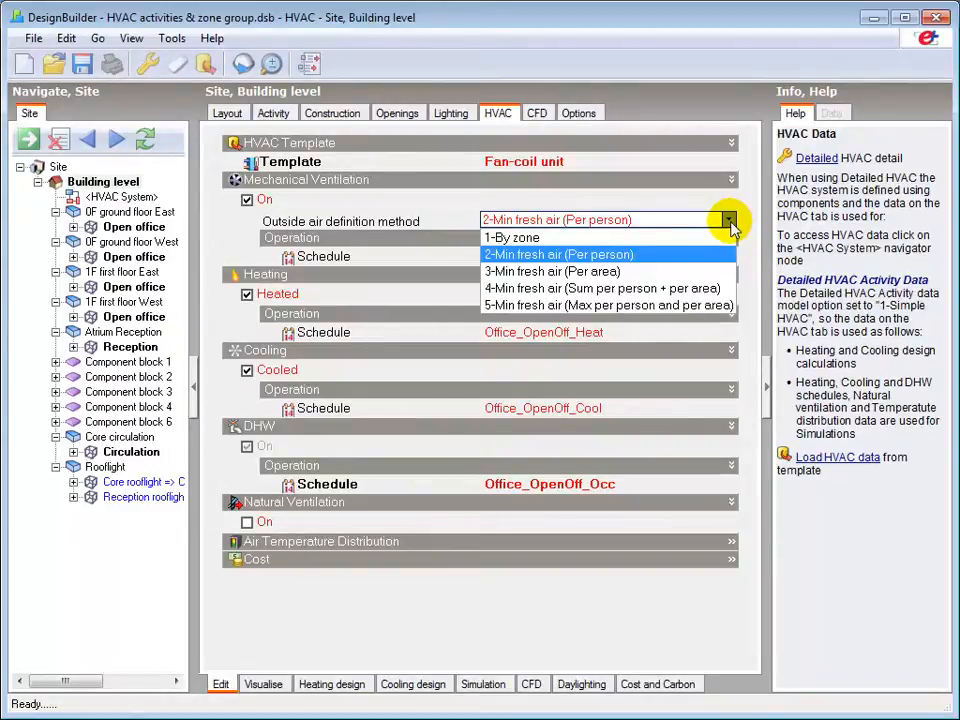
pyautogui.moveTo(724, 222)
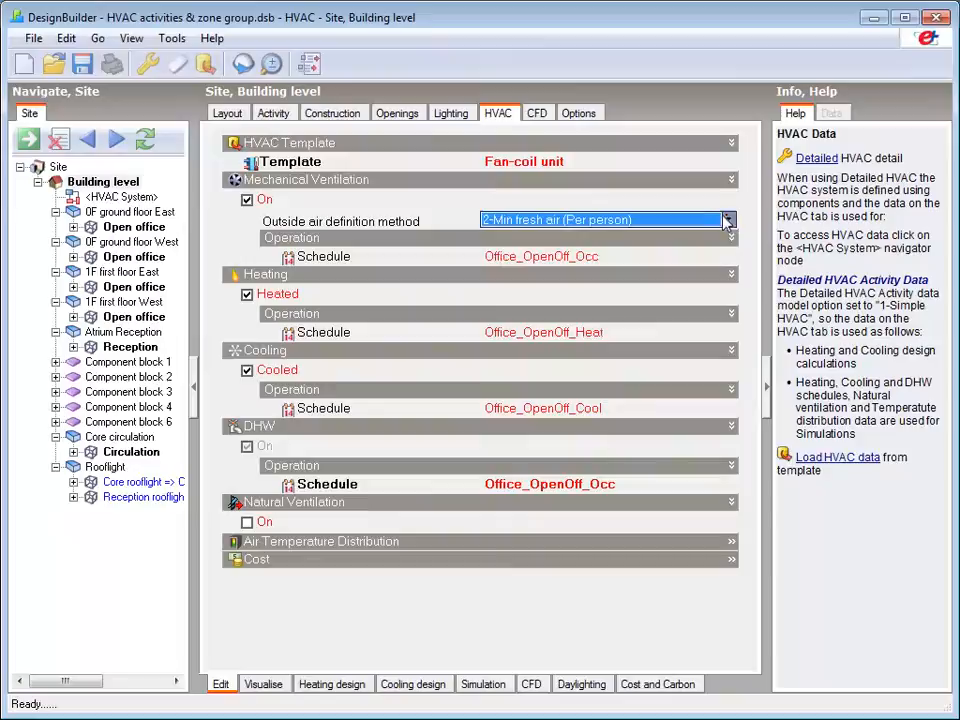
# Step: Keep 2-Min fresh air (Per person) and switch to the building's Activity data
pyautogui.click(274, 112)
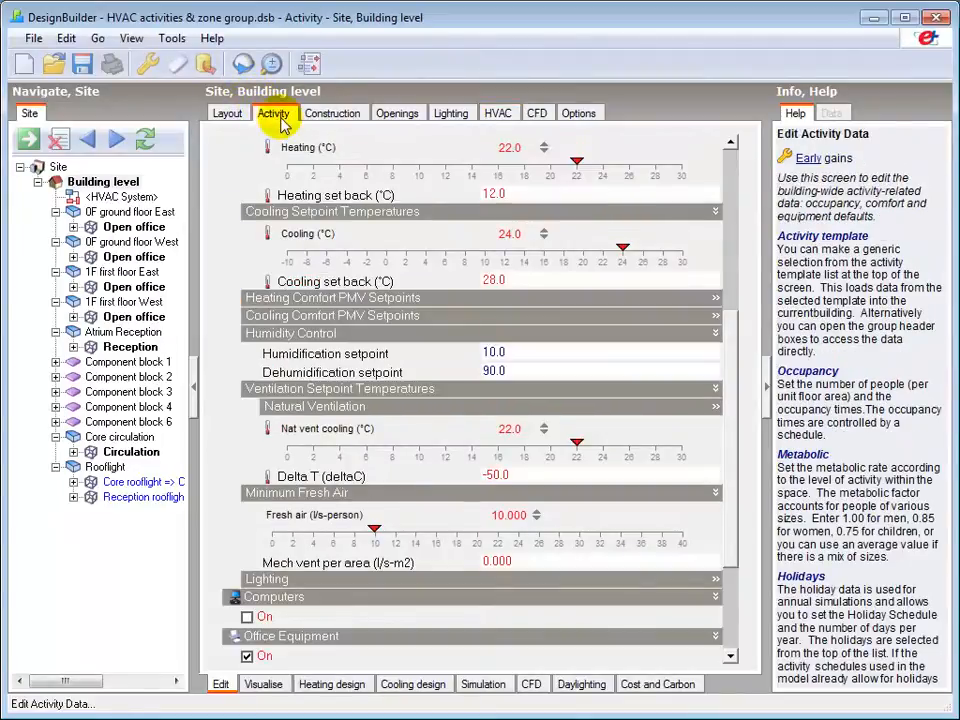
# Step: Review the activity heating and cooling setpoints and return to the HVAC data
pyautogui.click(580, 560)
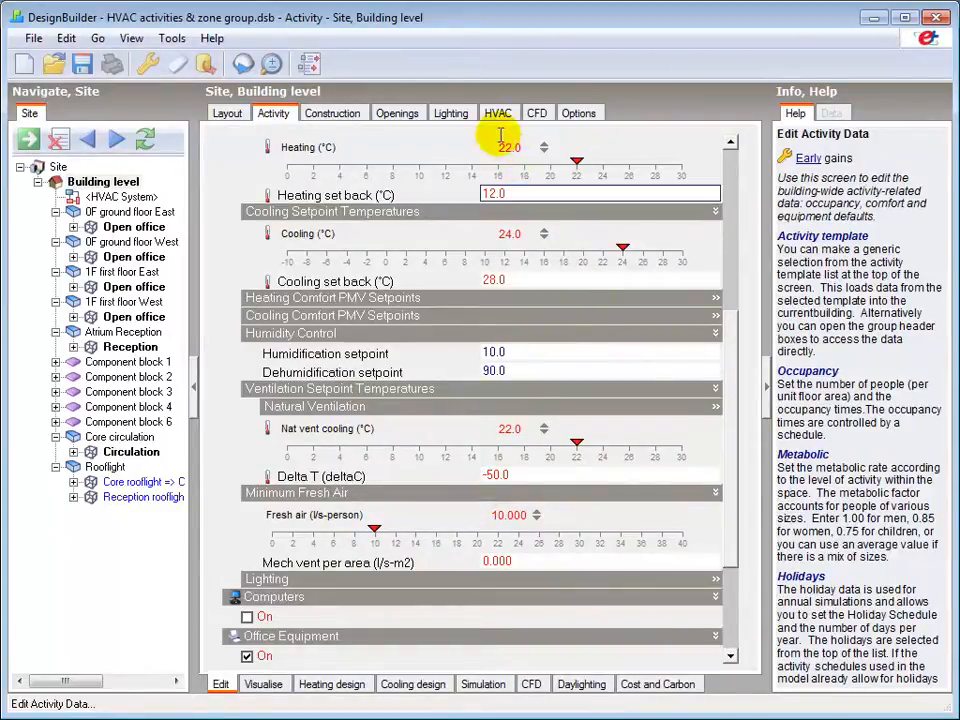
pyautogui.click(496, 112)
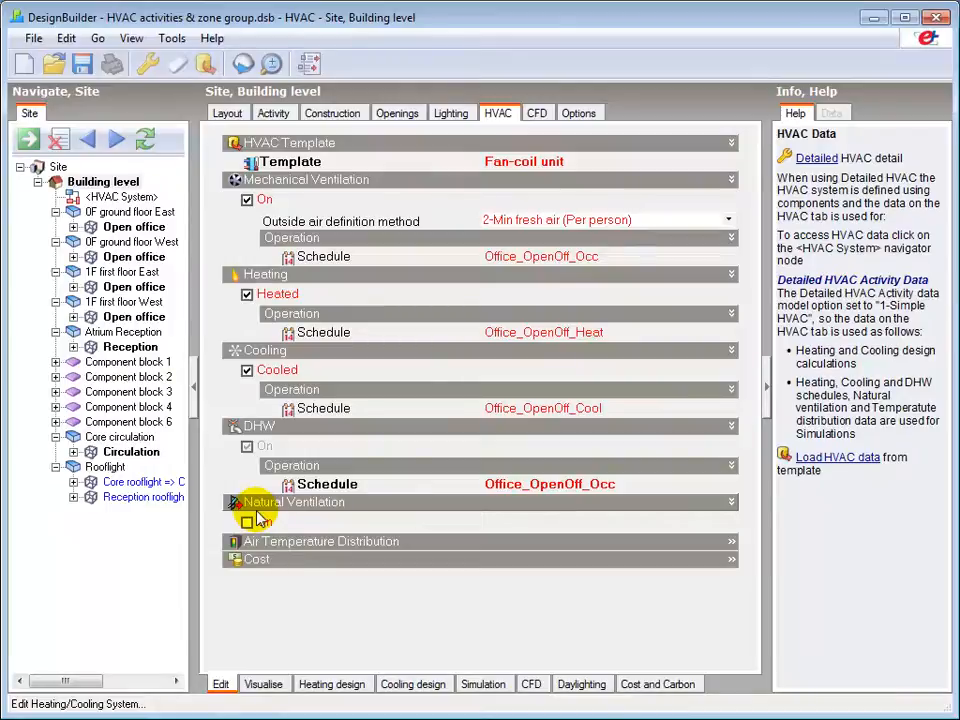
# Step: Open the Detailed HVAC help topic from the Info panel
pyautogui.click(246, 524)
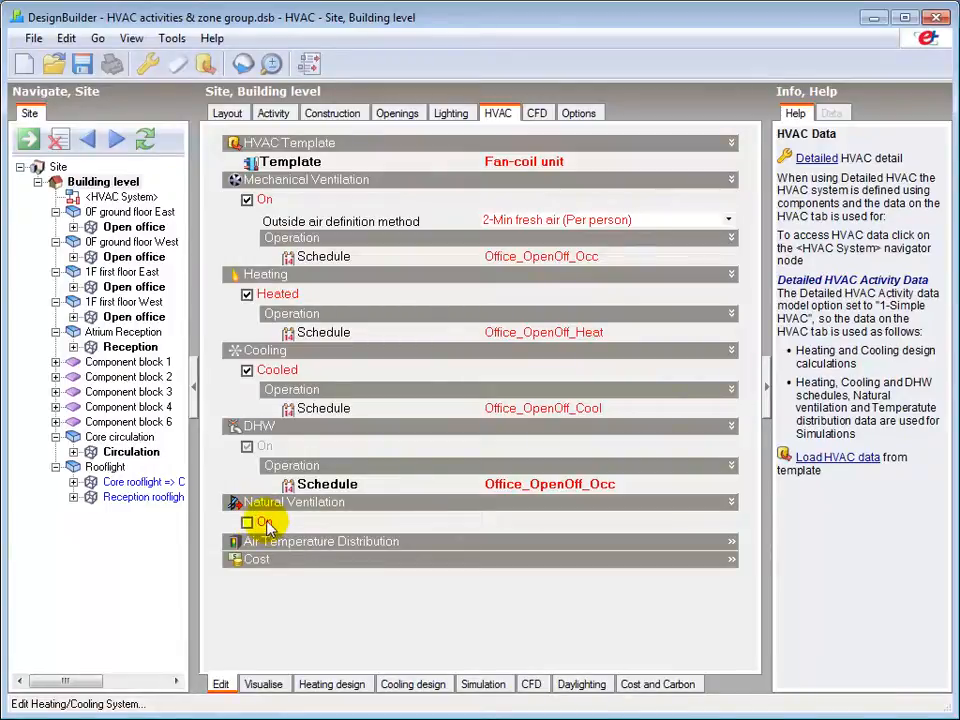
pyautogui.moveTo(300, 516)
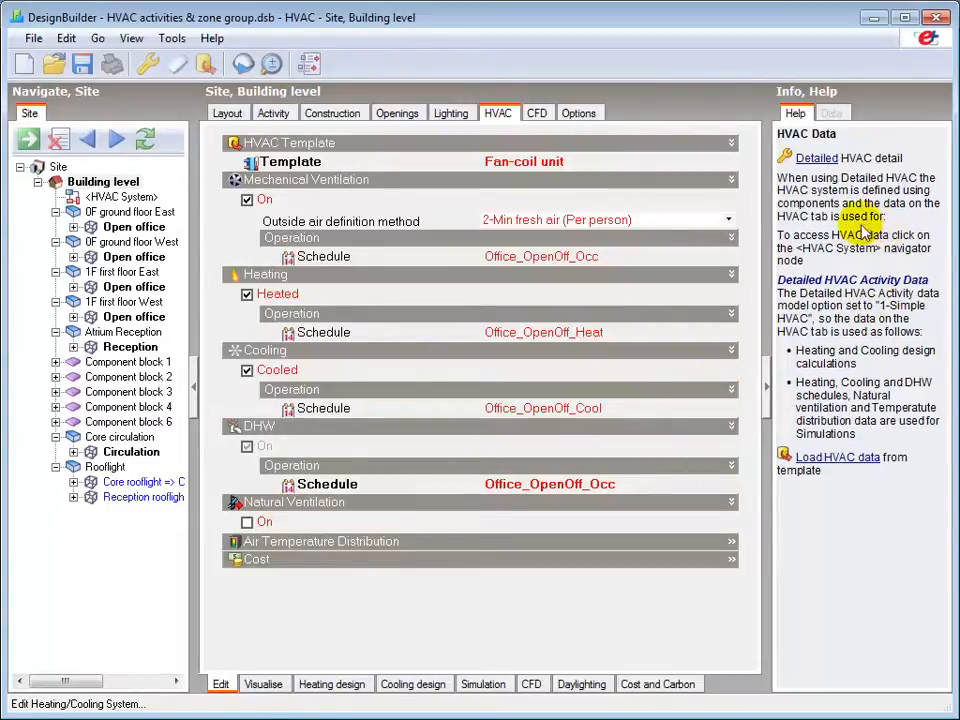
pyautogui.moveTo(836, 480)
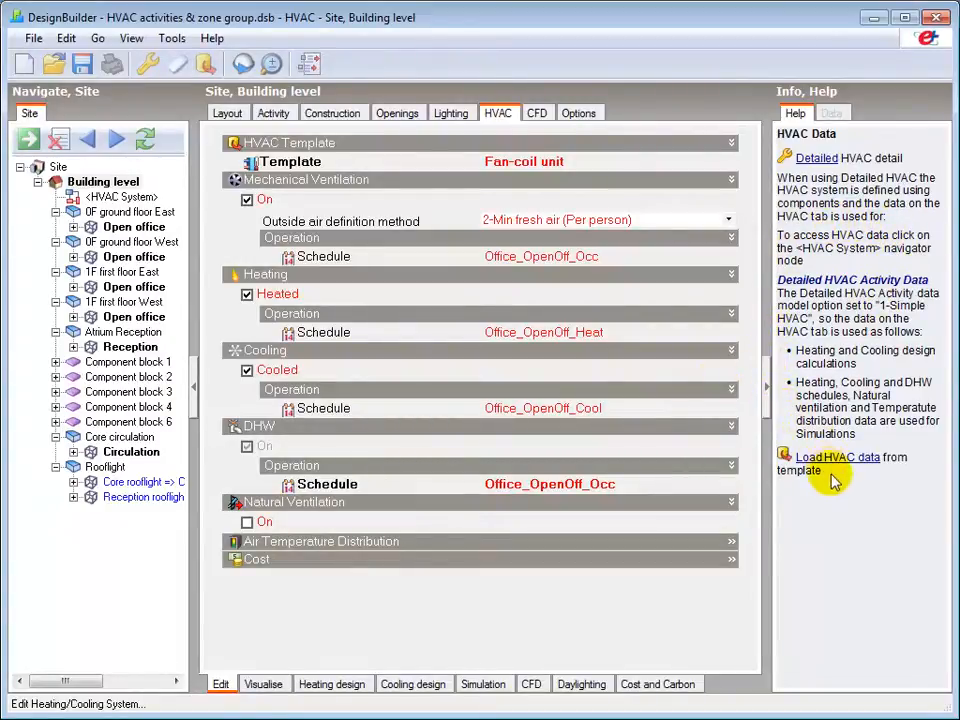
pyautogui.moveTo(800, 278)
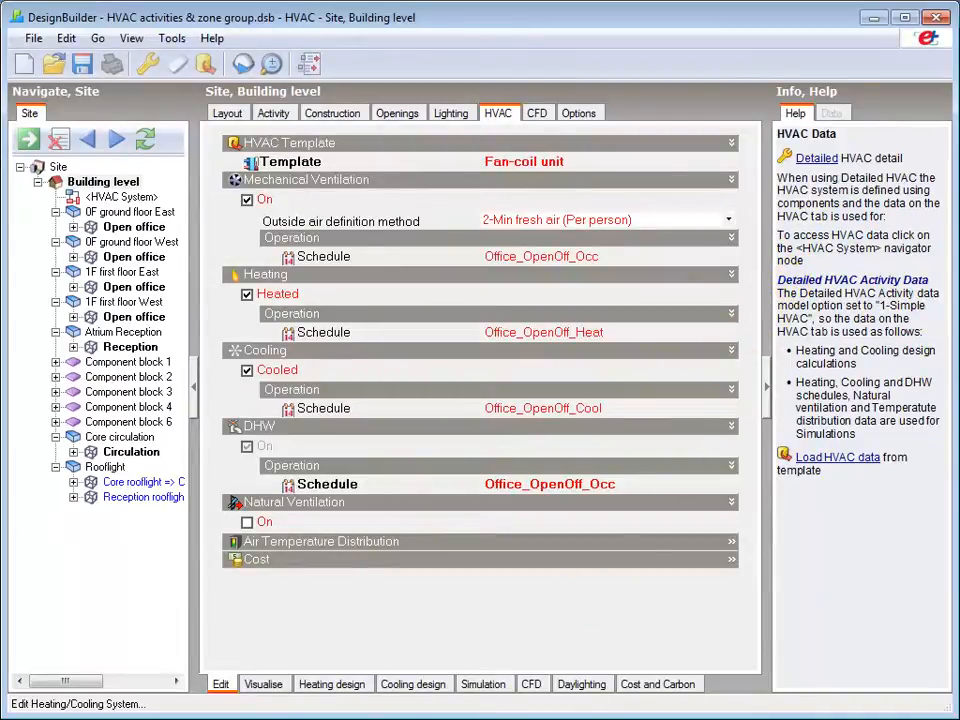
pyautogui.click(816, 156)
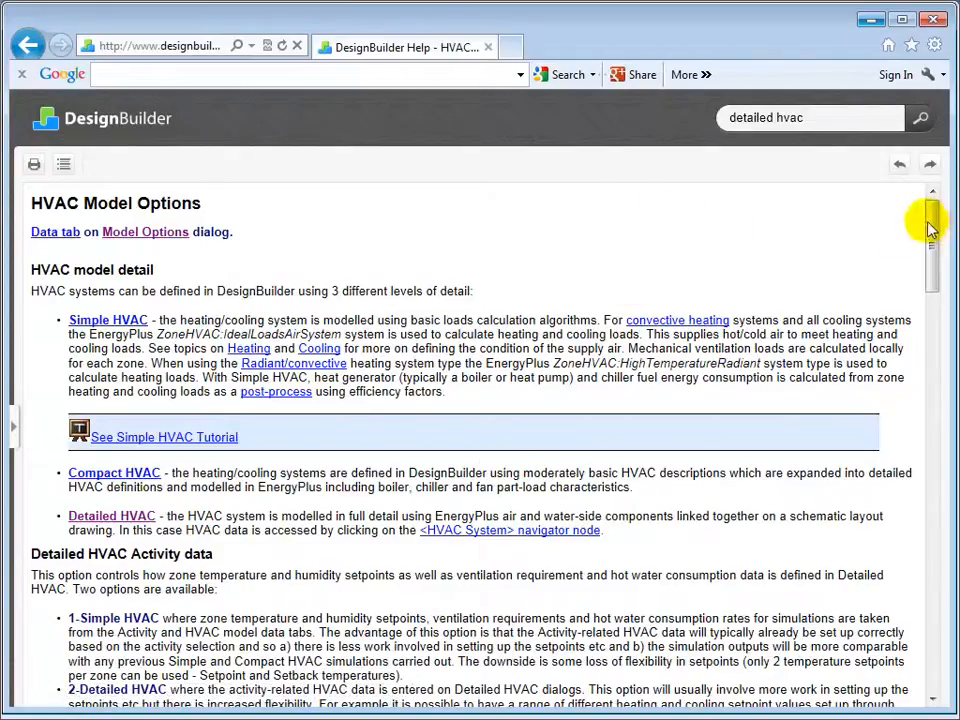
# Step: Scroll through the HVAC Model Options help page comparing Simple and Detailed HVAC setpoint sources
pyautogui.scroll(-3)
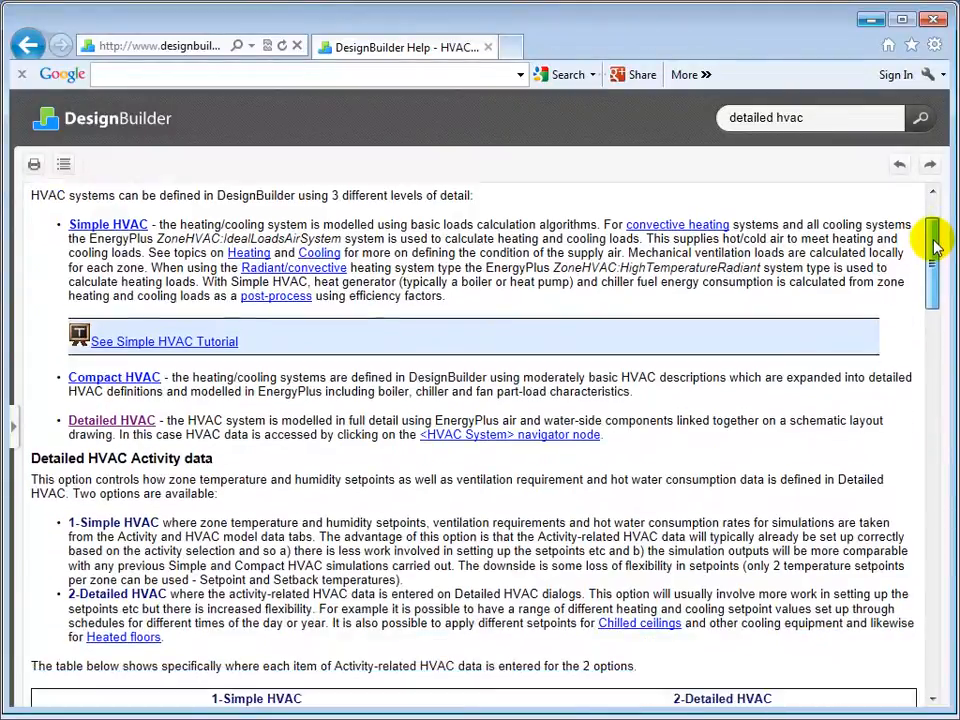
pyautogui.scroll(-3)
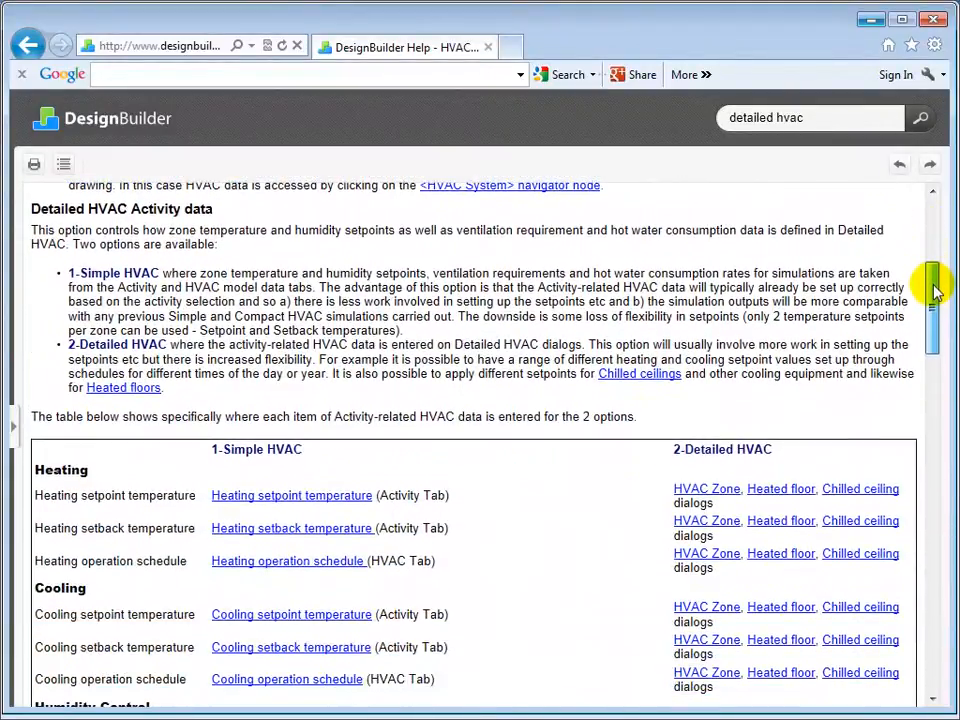
pyautogui.scroll(-3)
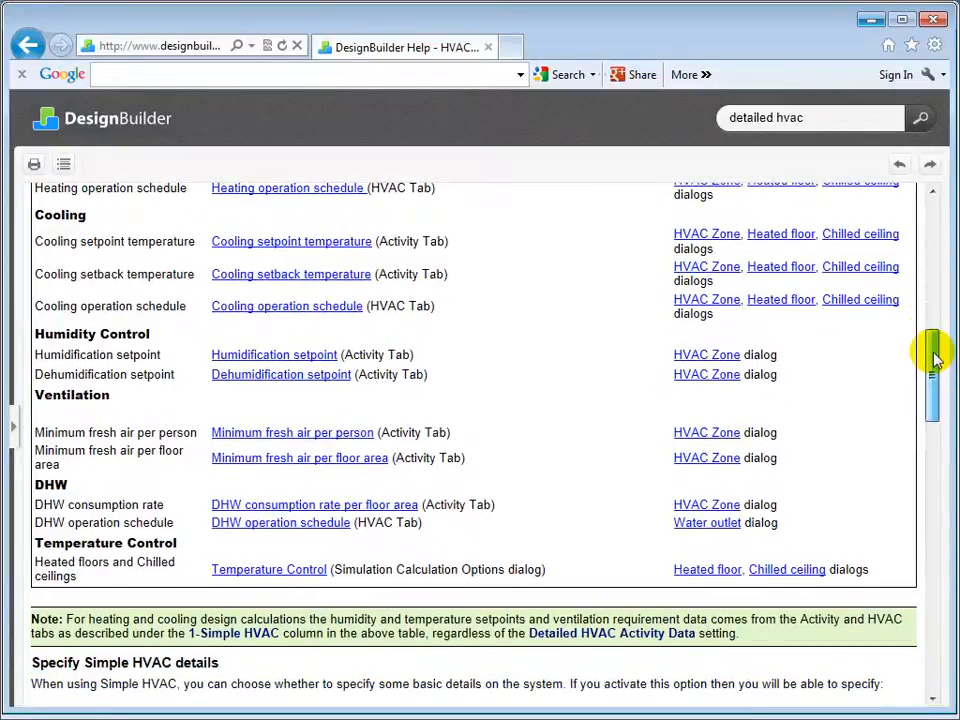
pyautogui.scroll(-3)
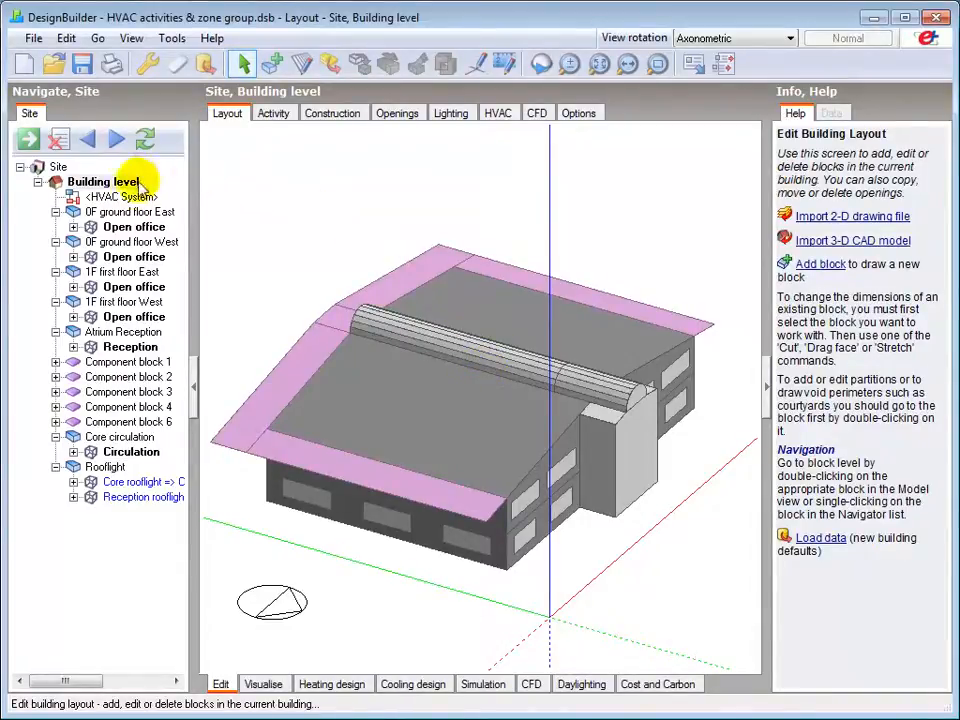
# Step: Select the HVAC System level to add a zone group to its layout
pyautogui.click(120, 196)
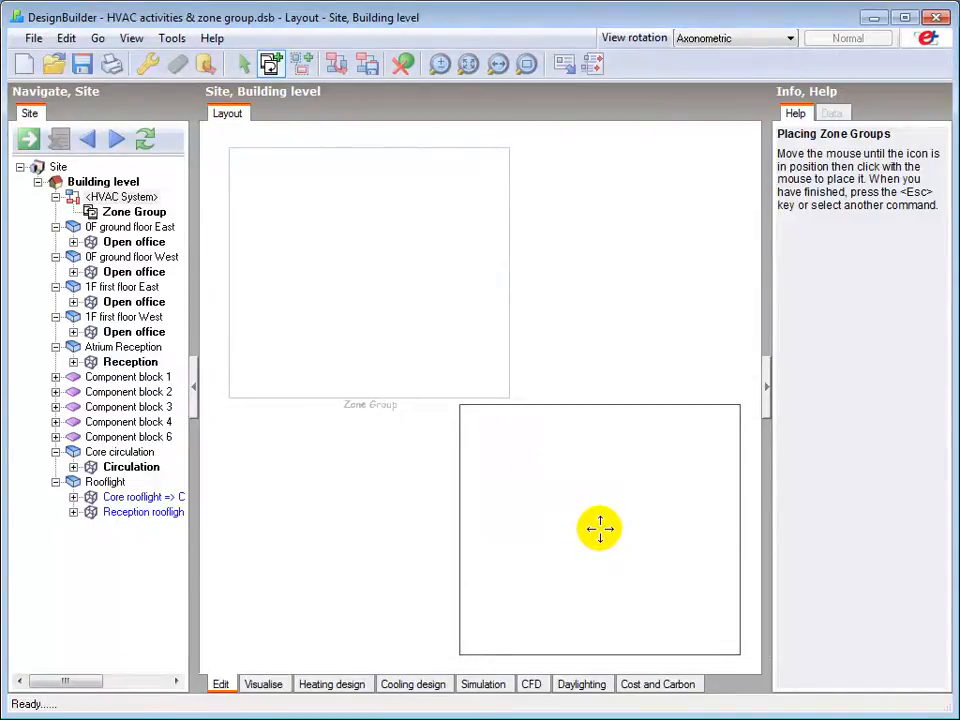
# Step: Place a second zone group and cancel further zone group placement
pyautogui.click(600, 528)
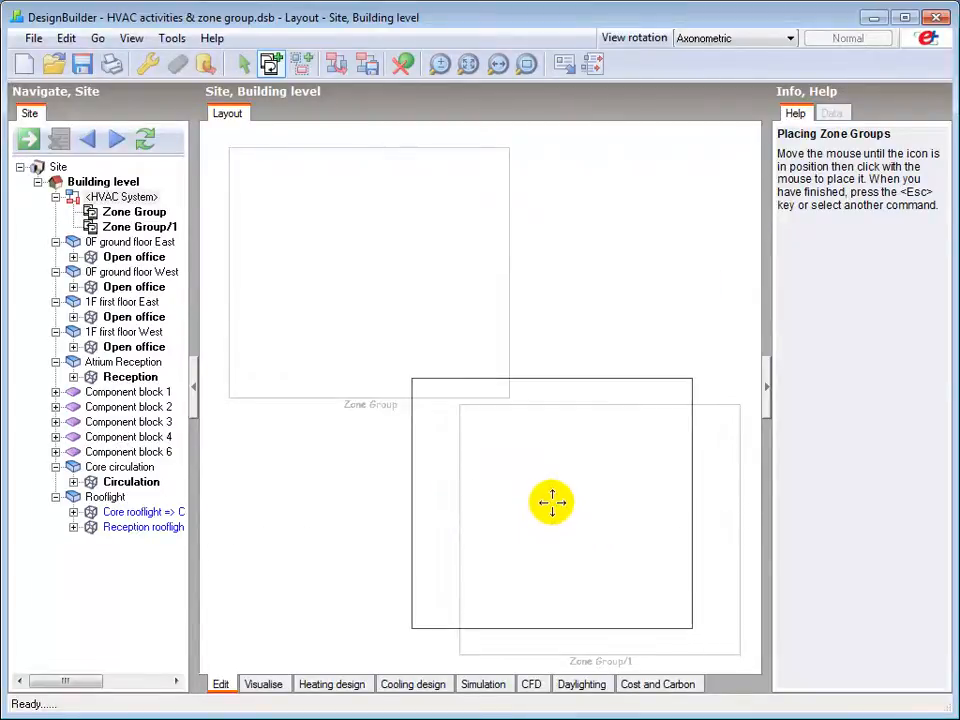
pyautogui.rightClick(552, 502)
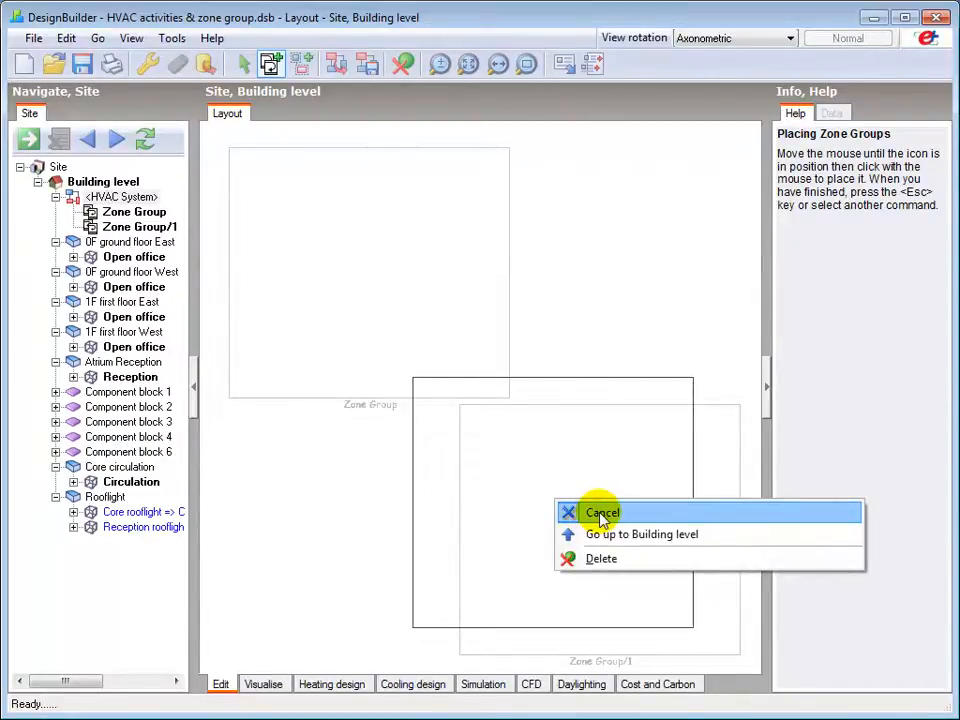
pyautogui.click(602, 512)
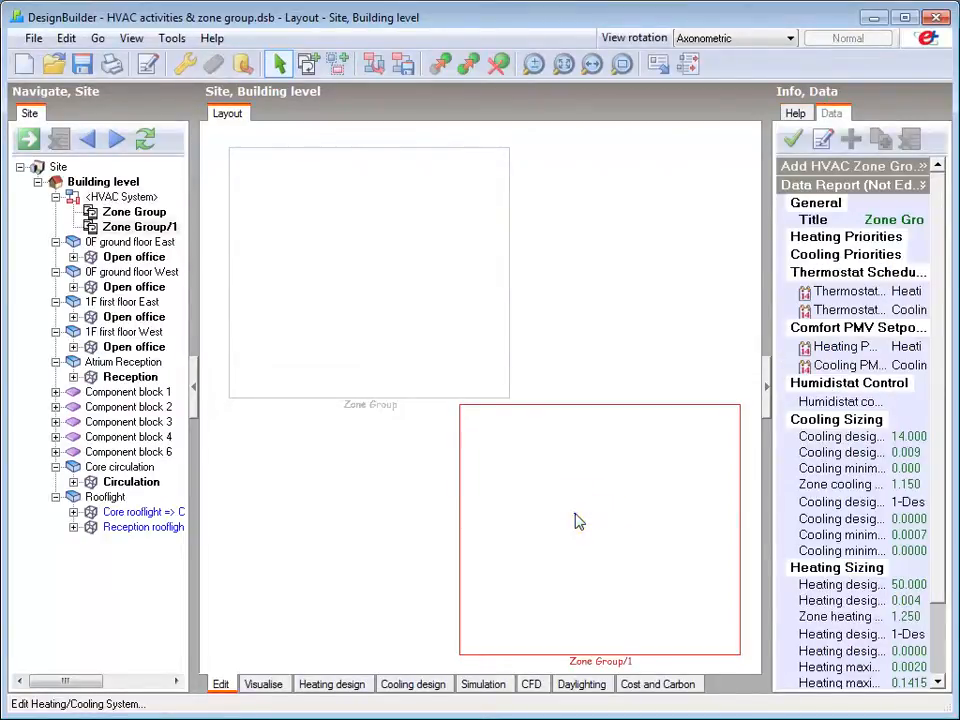
# Step: Delete the extra Zone Group/1 so only the original zone group remains
pyautogui.rightClick(600, 520)
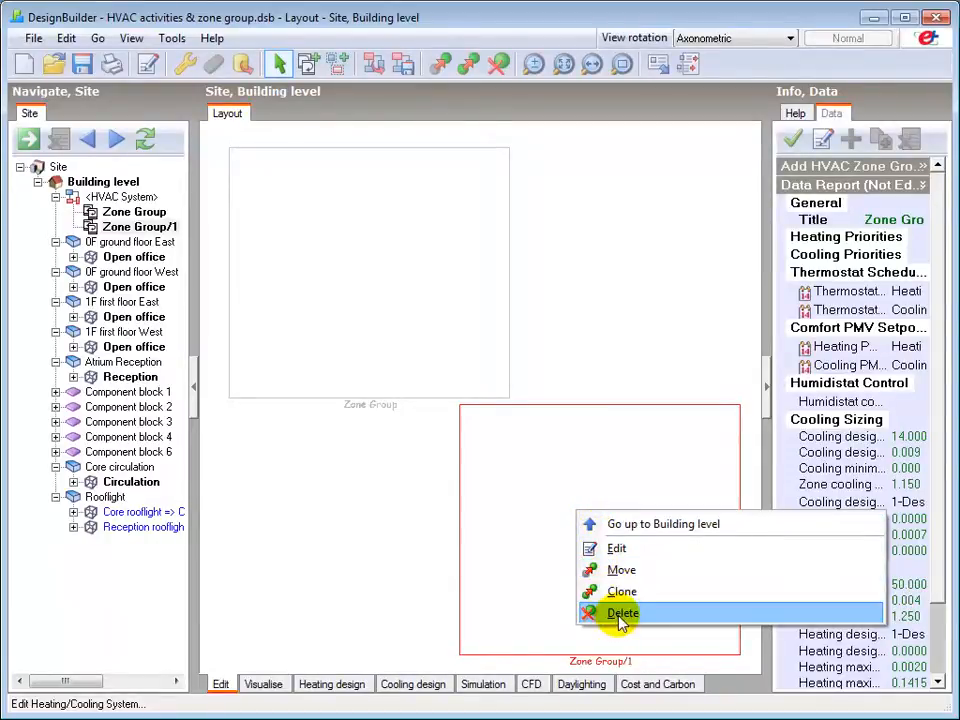
pyautogui.click(620, 612)
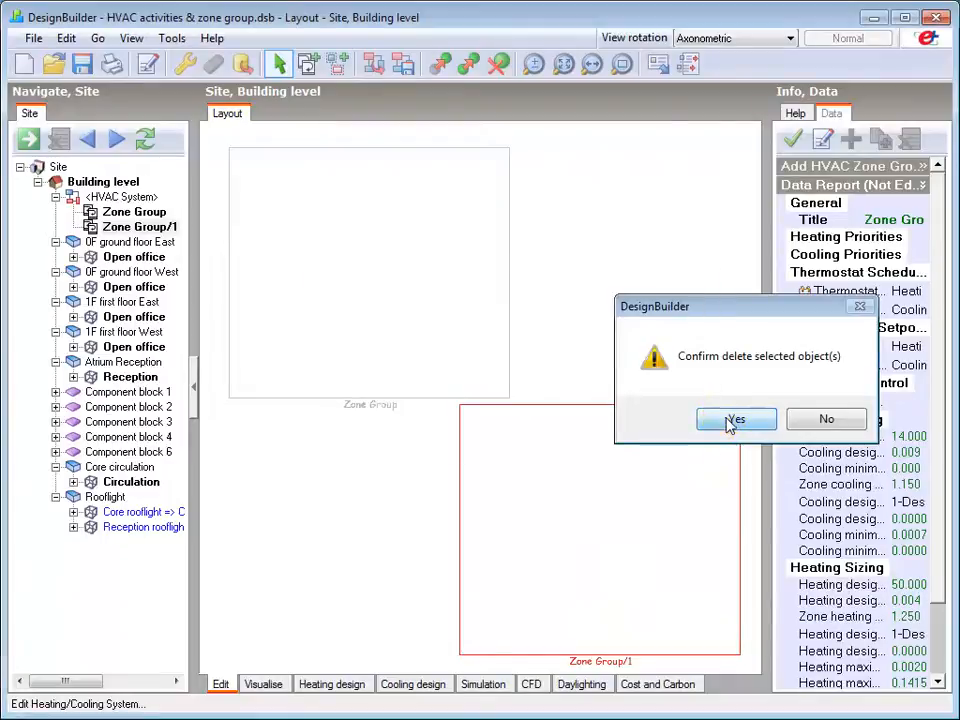
pyautogui.click(736, 418)
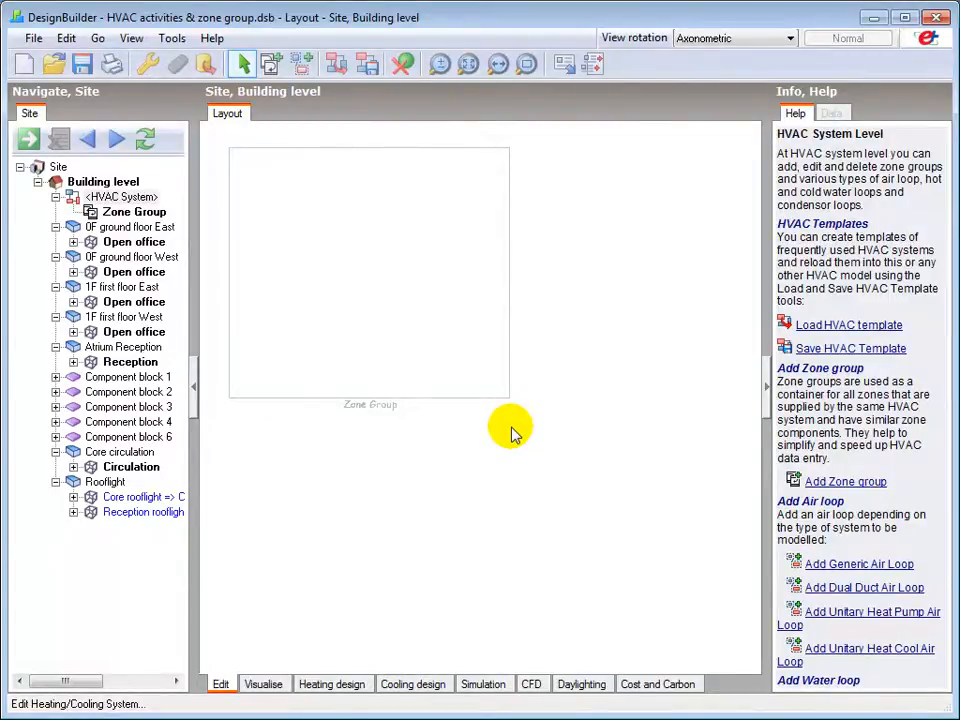
# Step: Open the Zone Group level and agree to add zones to it
pyautogui.click(364, 284)
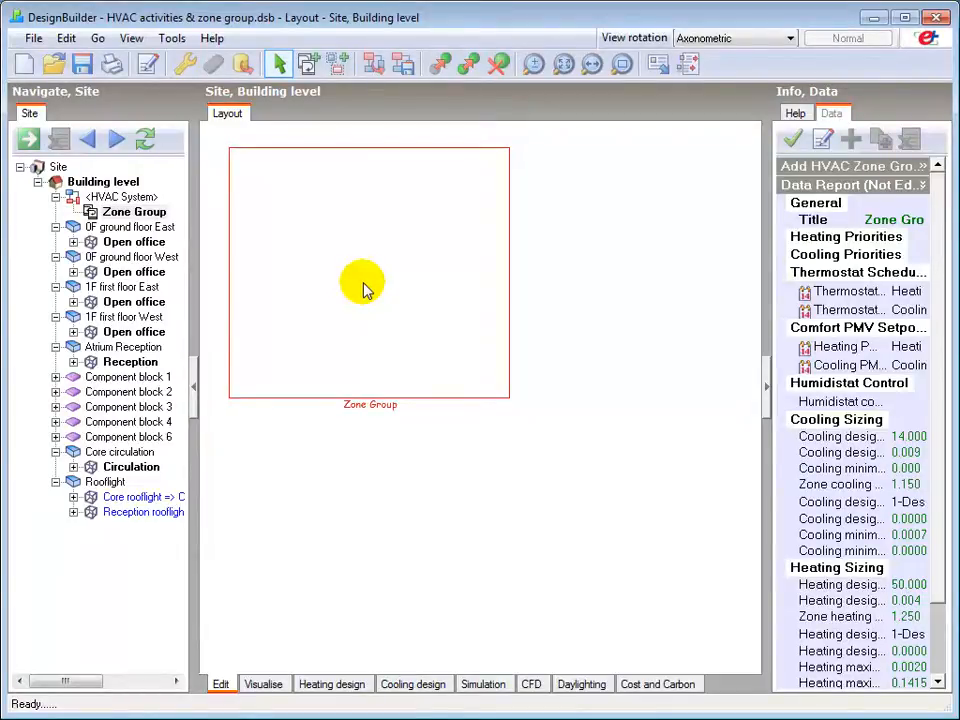
pyautogui.moveTo(356, 244)
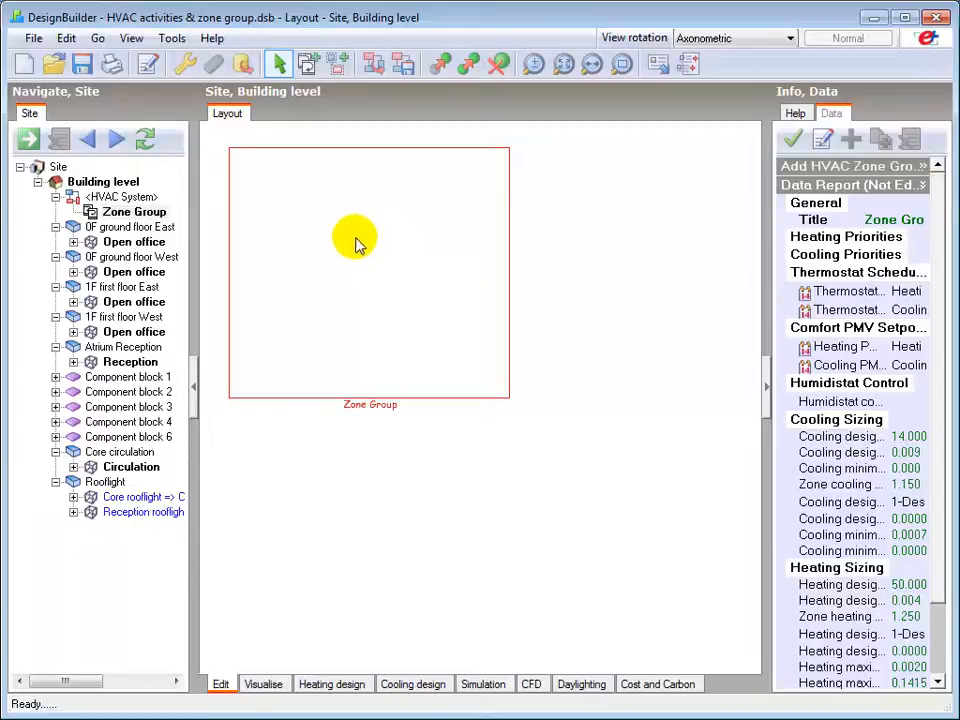
pyautogui.moveTo(146, 64)
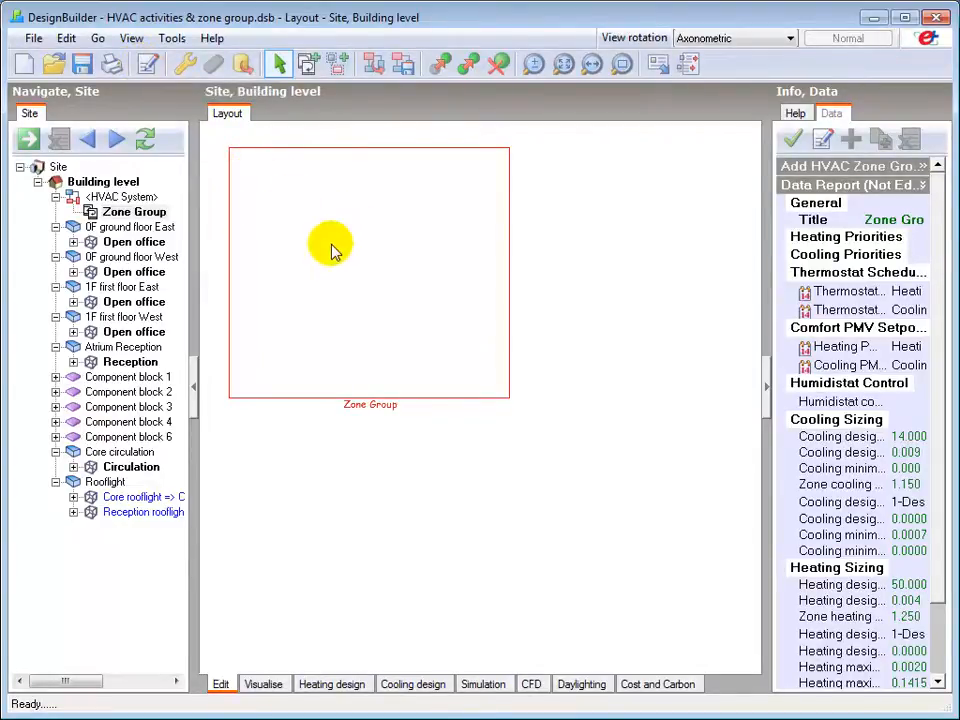
pyautogui.rightClick(336, 250)
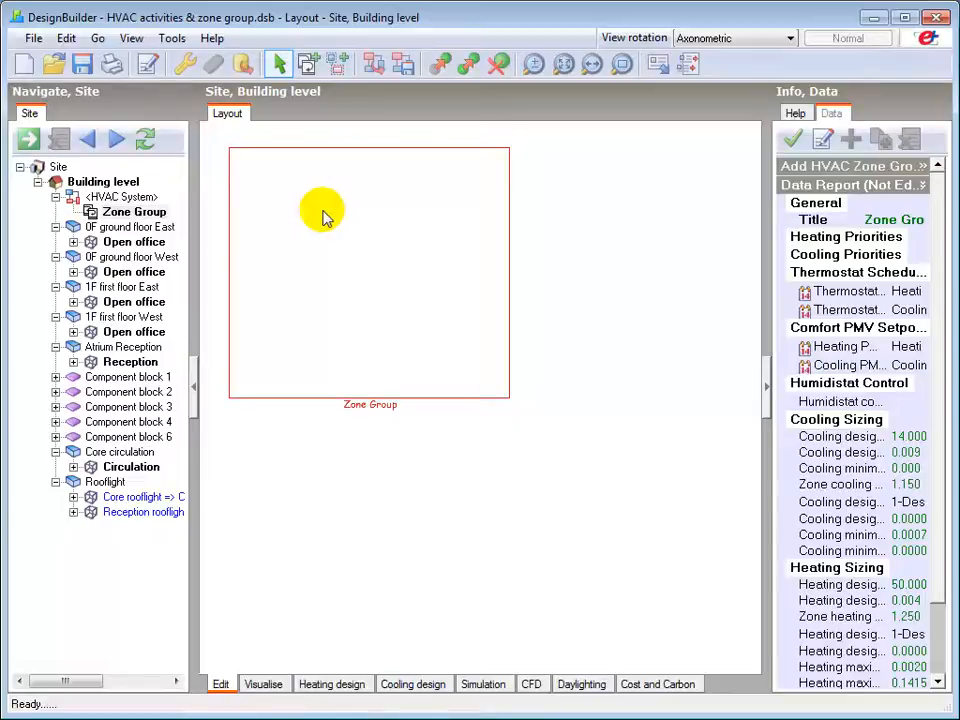
pyautogui.doubleClick(134, 212)
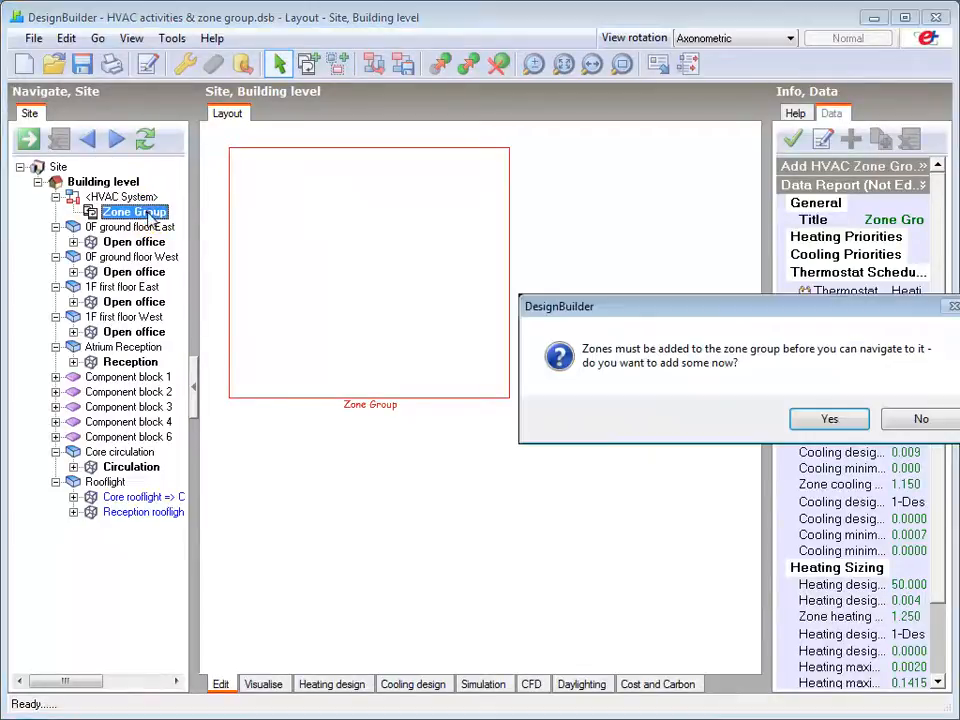
pyautogui.moveTo(336, 268)
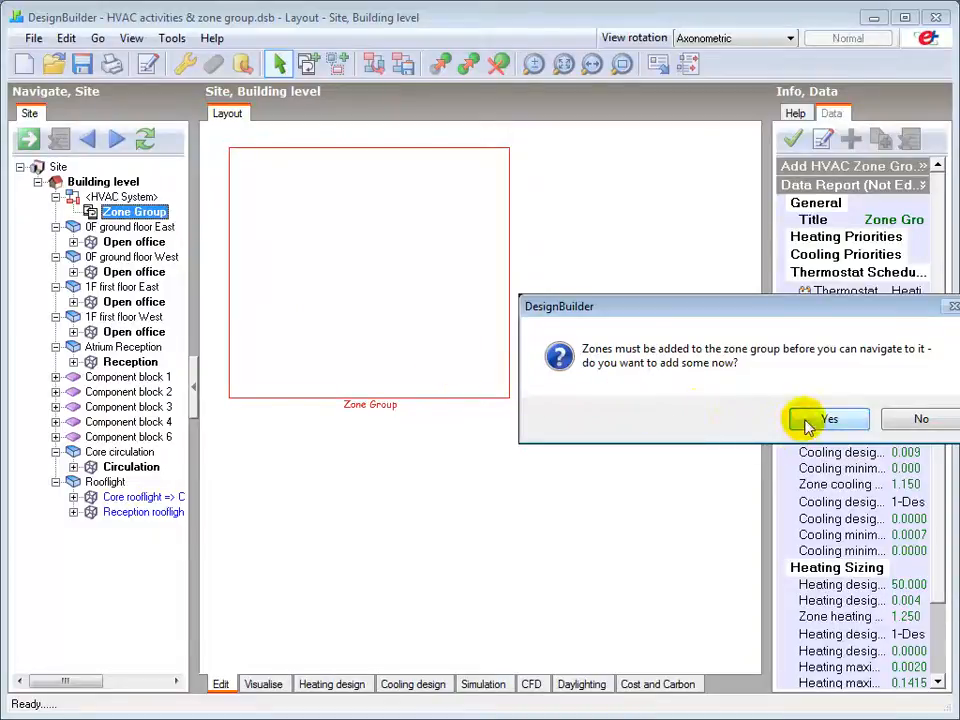
pyautogui.click(828, 420)
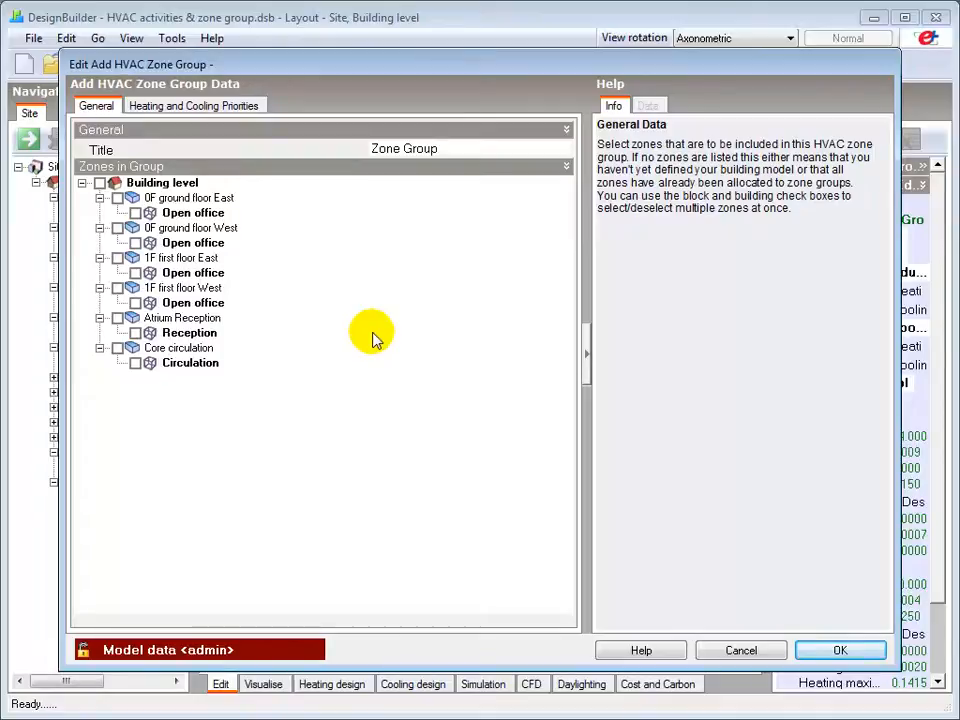
pyautogui.moveTo(332, 336)
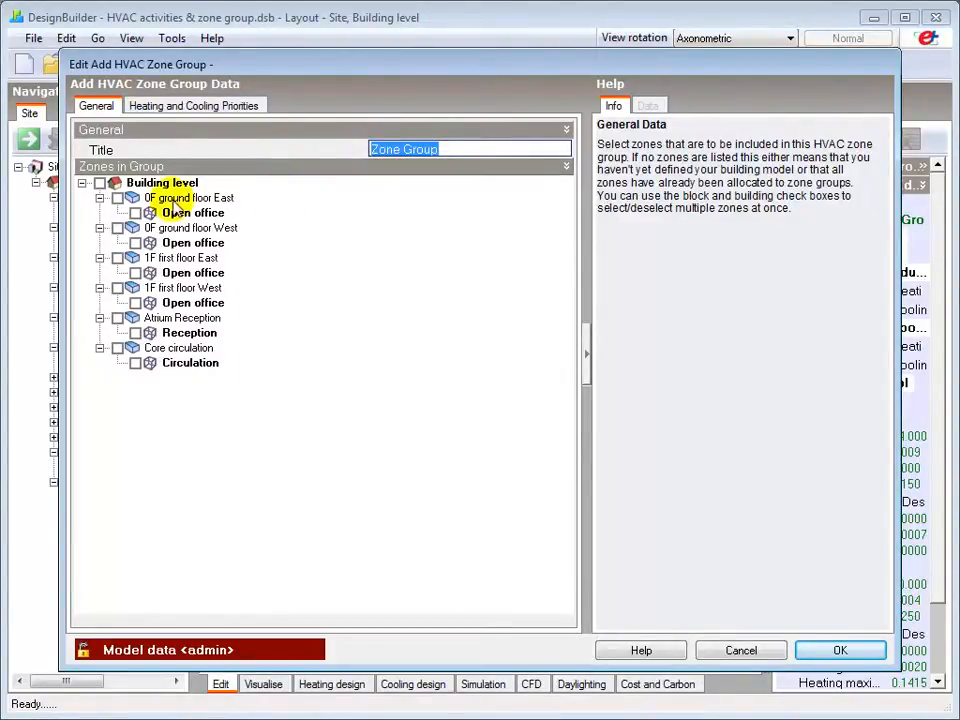
# Step: Tick the Building level in Zones in Group so every building zone joins the group
pyautogui.click(116, 198)
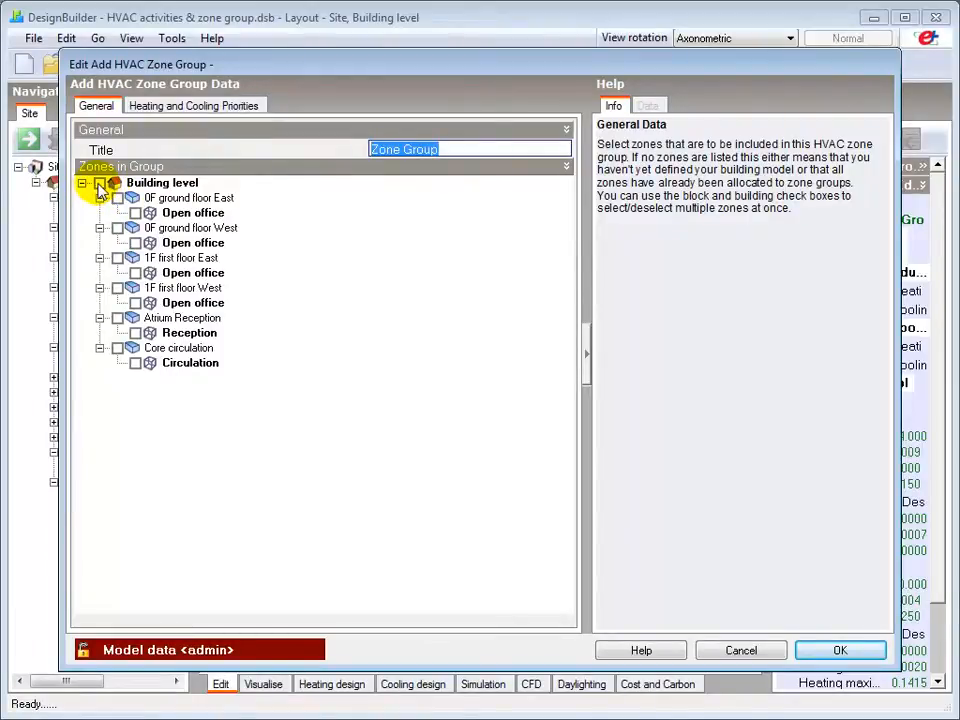
pyautogui.click(116, 182)
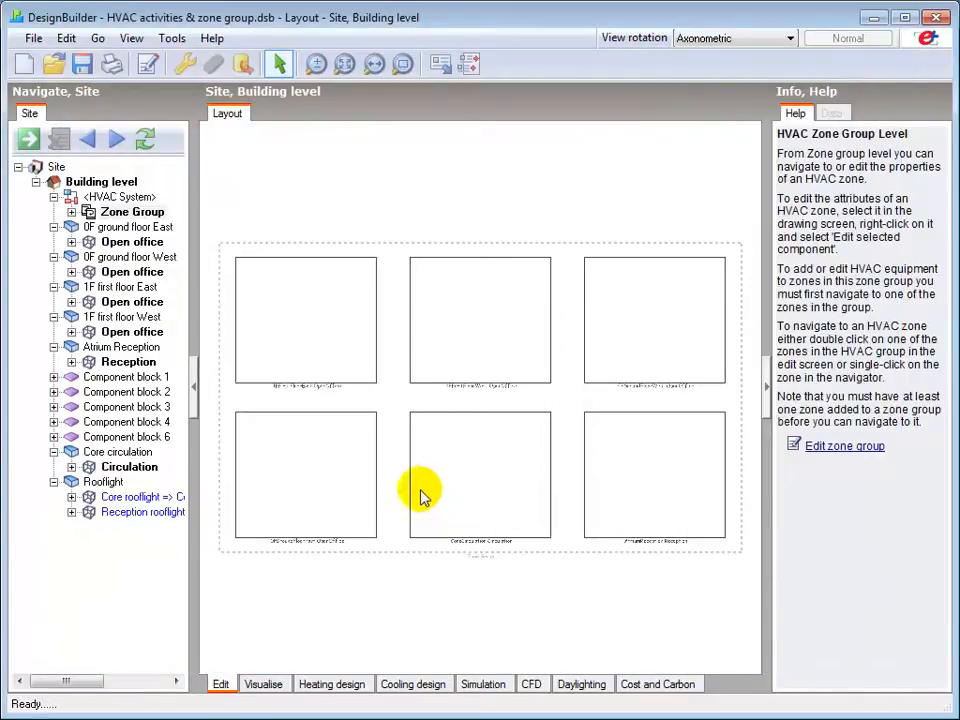
pyautogui.moveTo(282, 308)
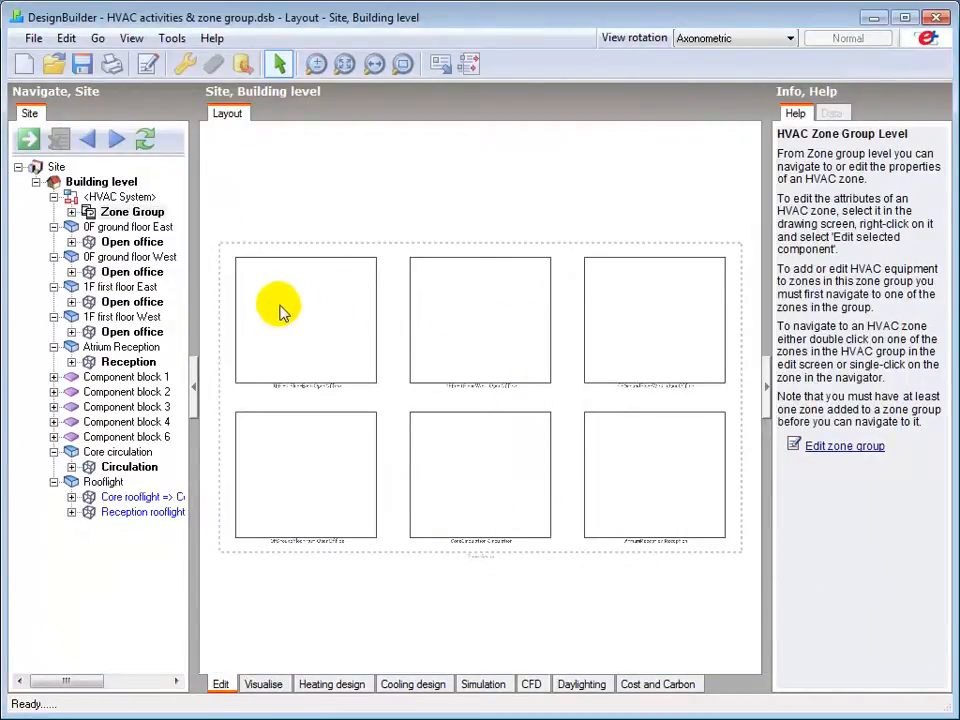
# Step: Expand the Zone Group in the site tree and select the 0FGroundFloorEast:OpenOffice zone
pyautogui.click(72, 212)
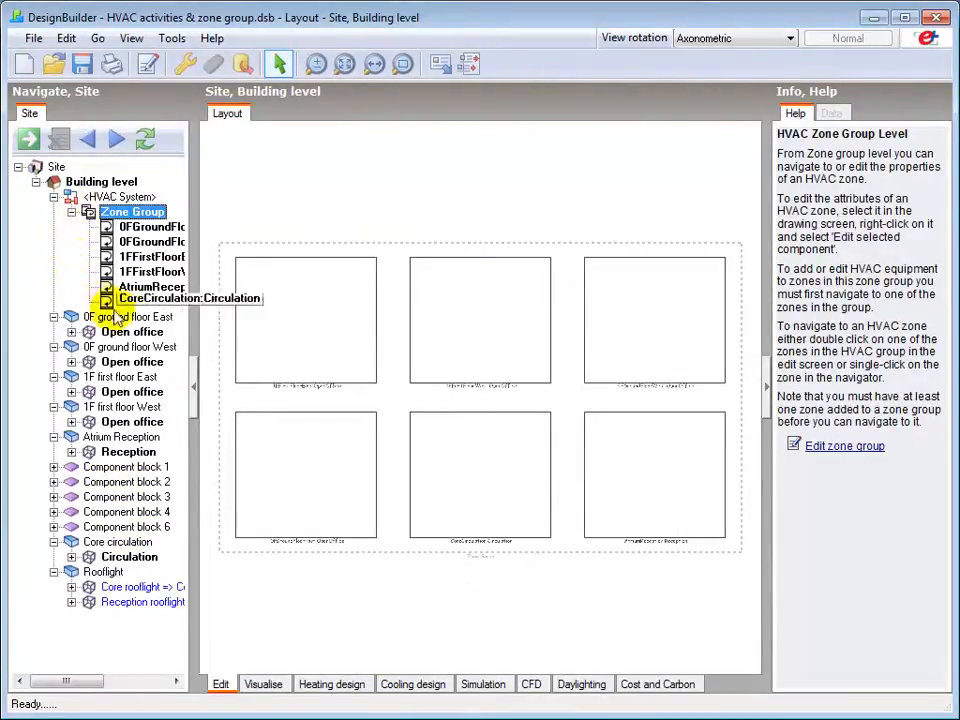
pyautogui.moveTo(224, 250)
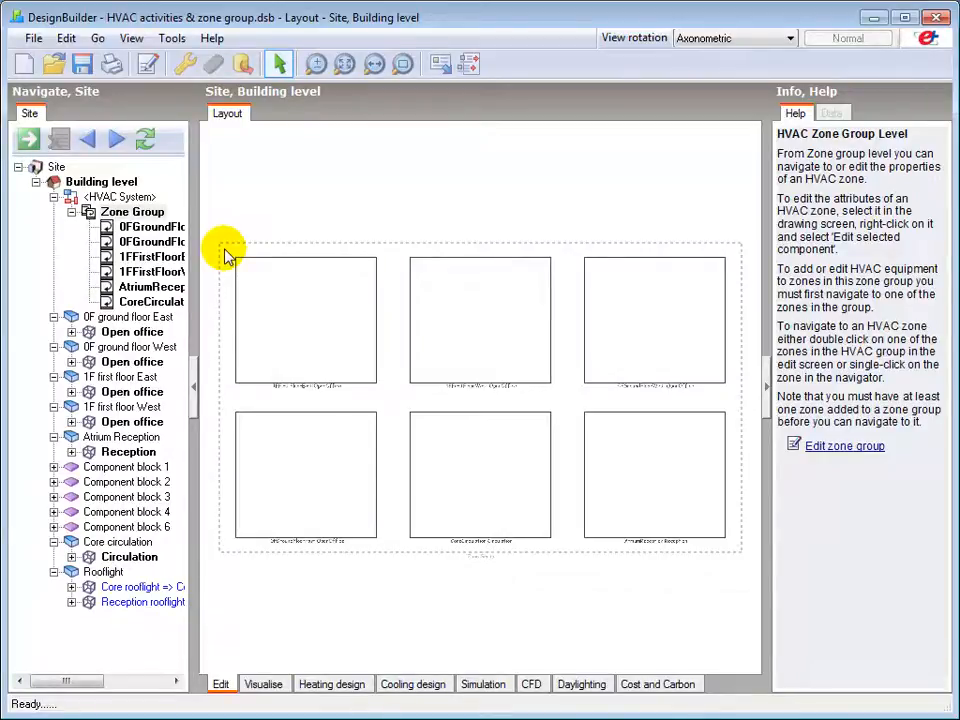
pyautogui.moveTo(232, 262)
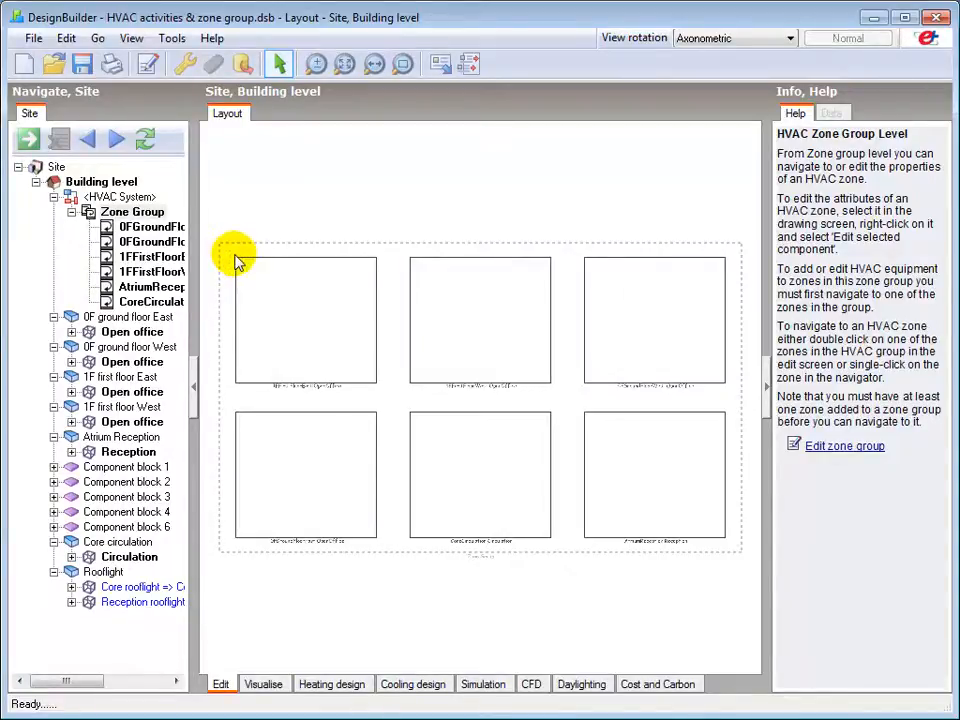
pyautogui.click(152, 226)
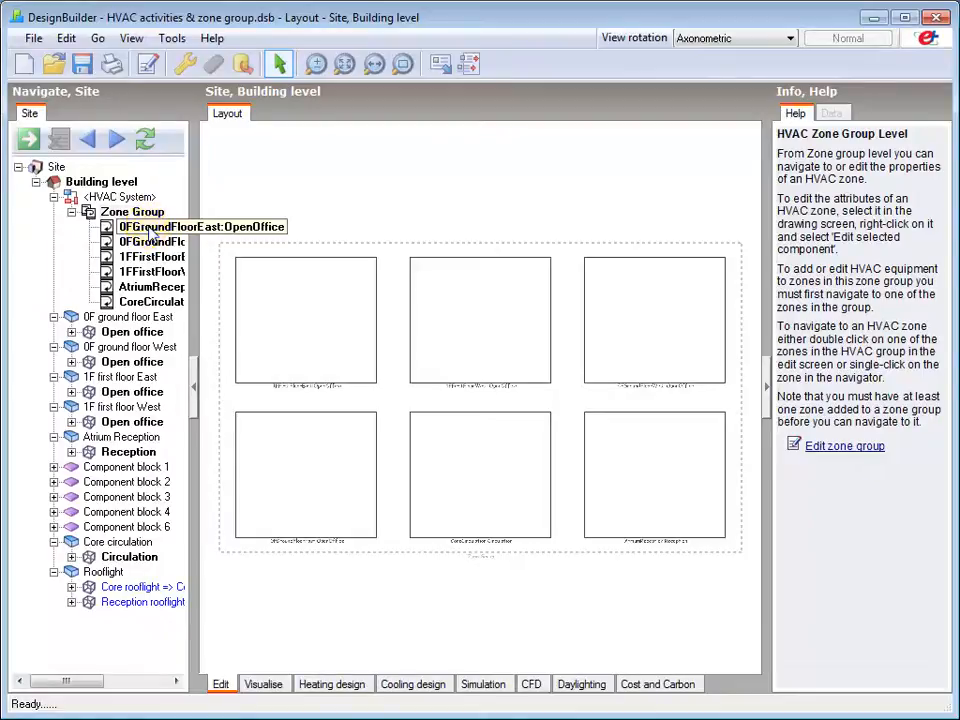
# Step: Edit the HVAC zone data of the ground floor east open office and set its zone heating sizing factor to 1.2
pyautogui.doubleClick(200, 226)
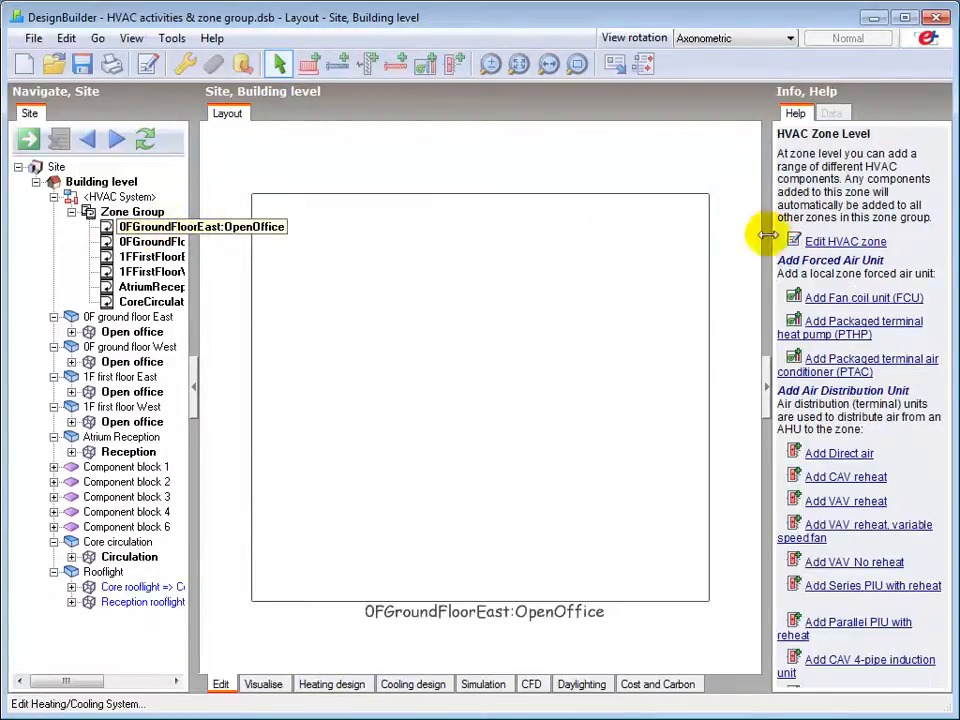
pyautogui.click(844, 240)
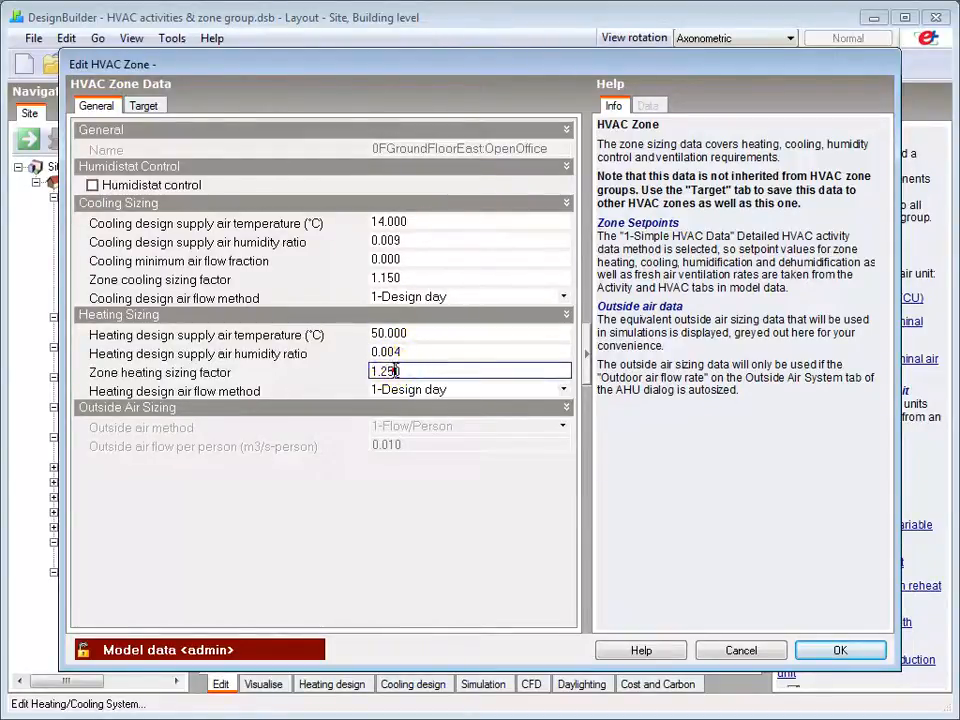
pyautogui.click(470, 352)
pyautogui.write('1.2')
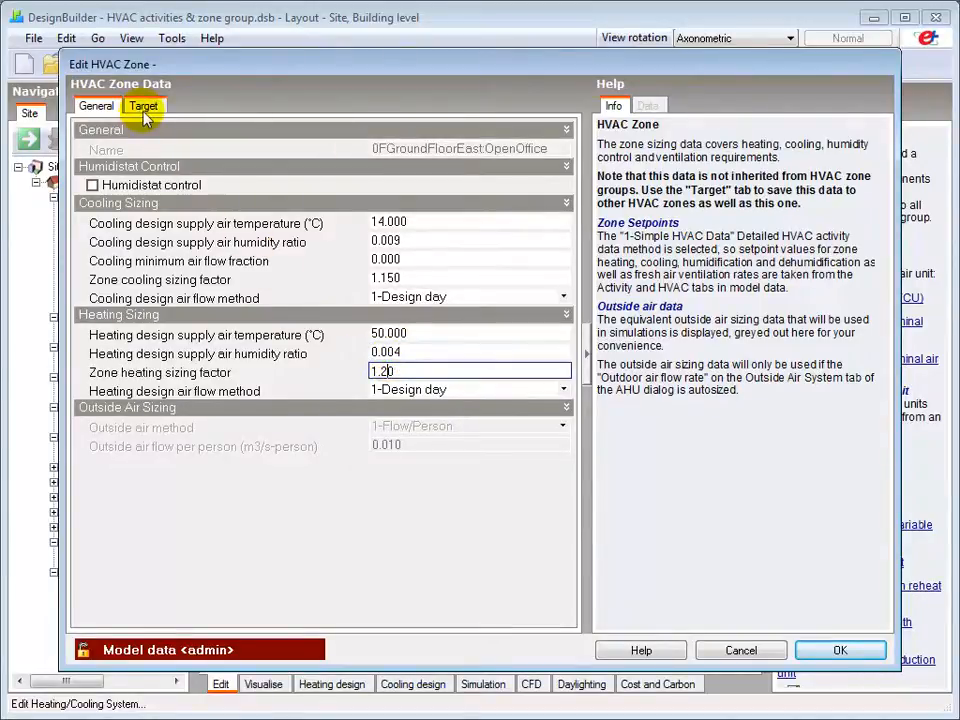
# Step: Target all six Zone Group zones for the sizing change and confirm with OK
pyautogui.click(144, 106)
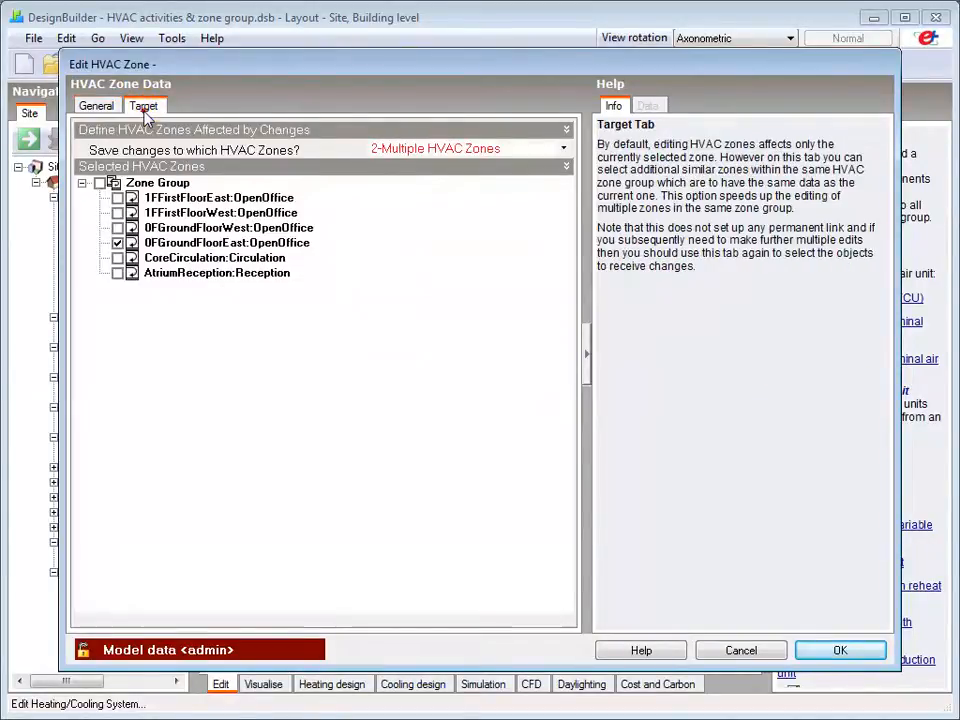
pyautogui.click(144, 106)
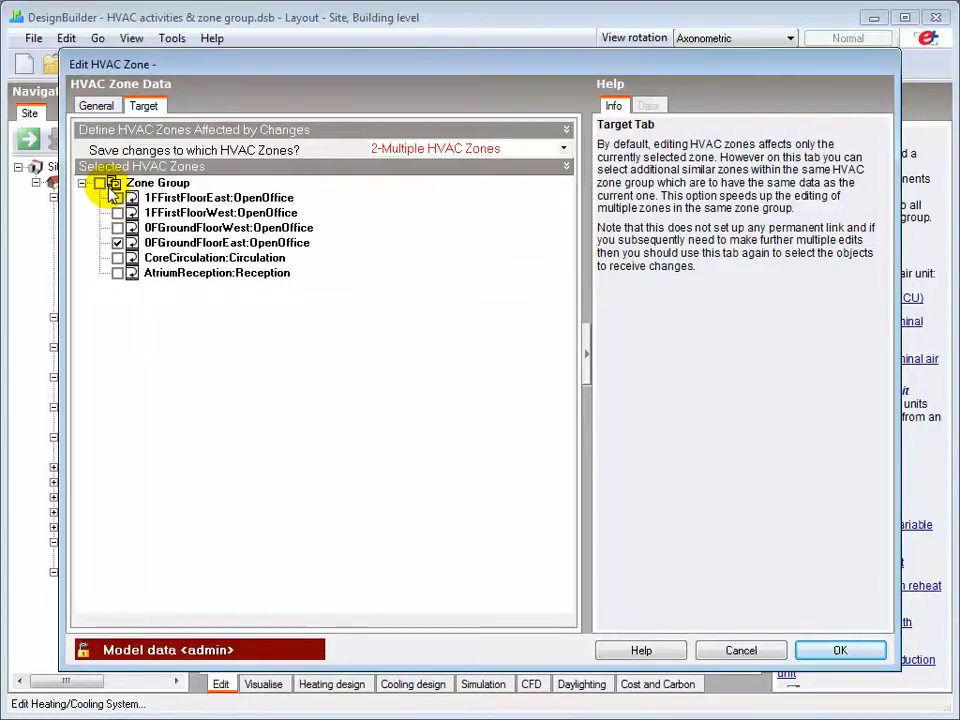
pyautogui.moveTo(104, 190)
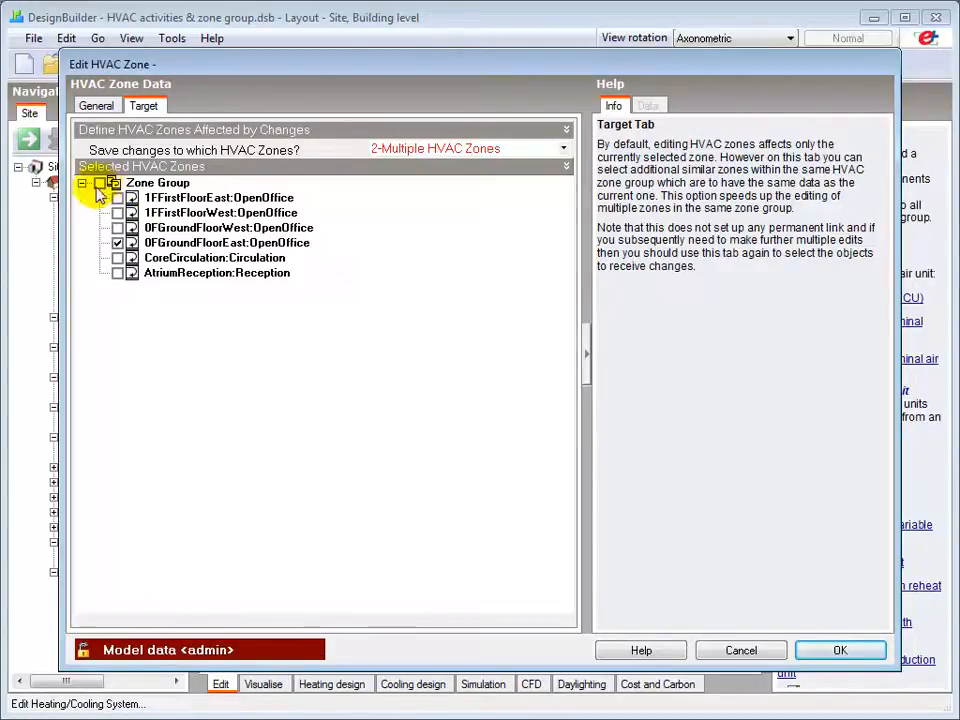
pyautogui.click(116, 184)
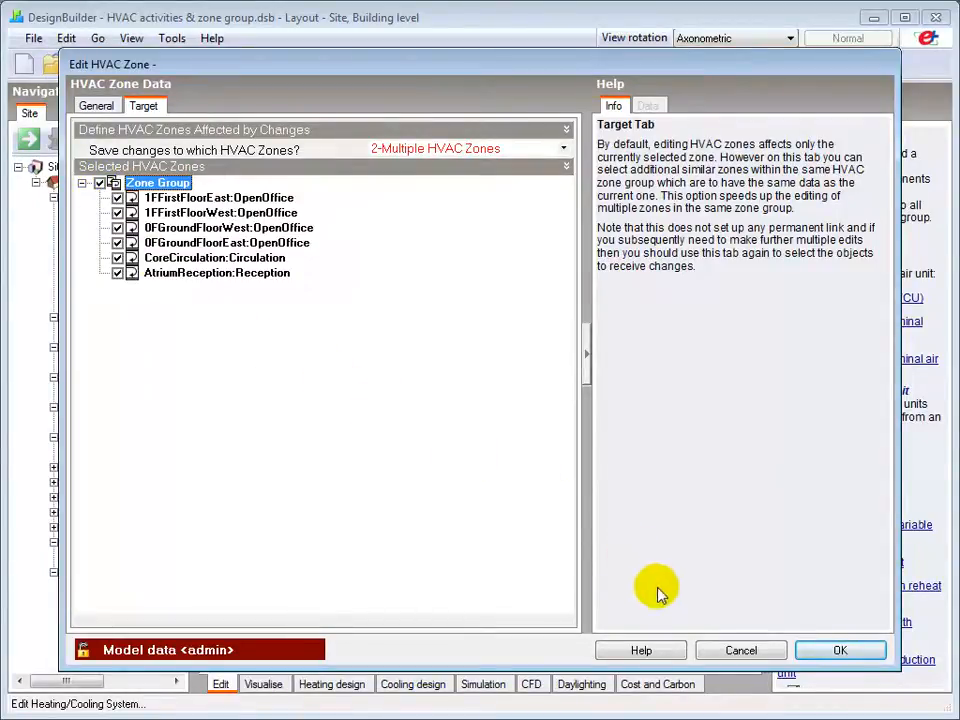
pyautogui.moveTo(840, 650)
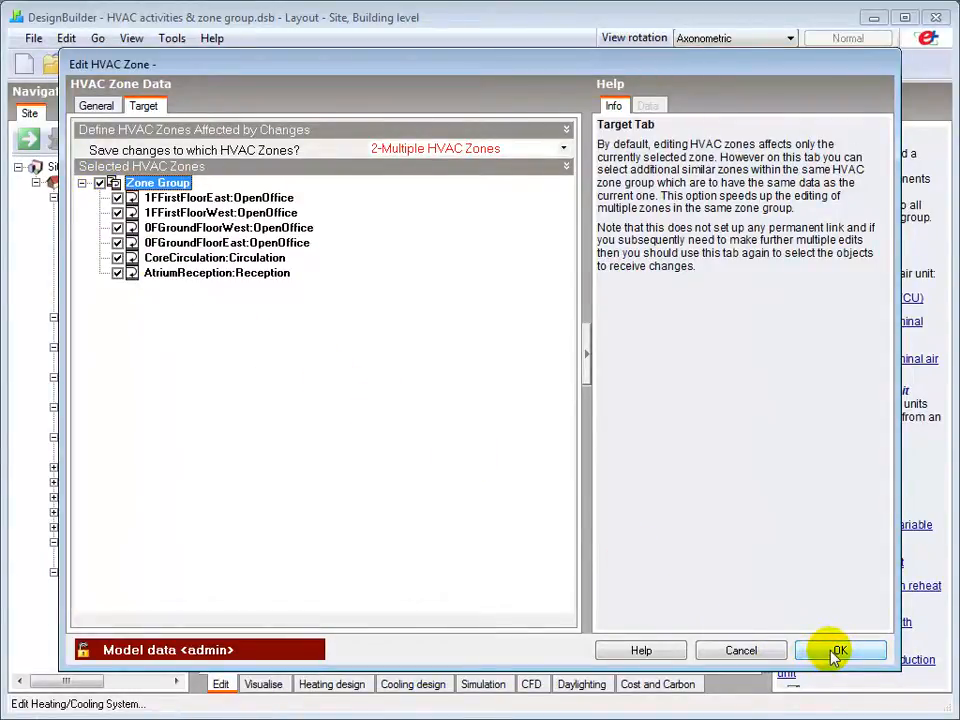
pyautogui.click(840, 650)
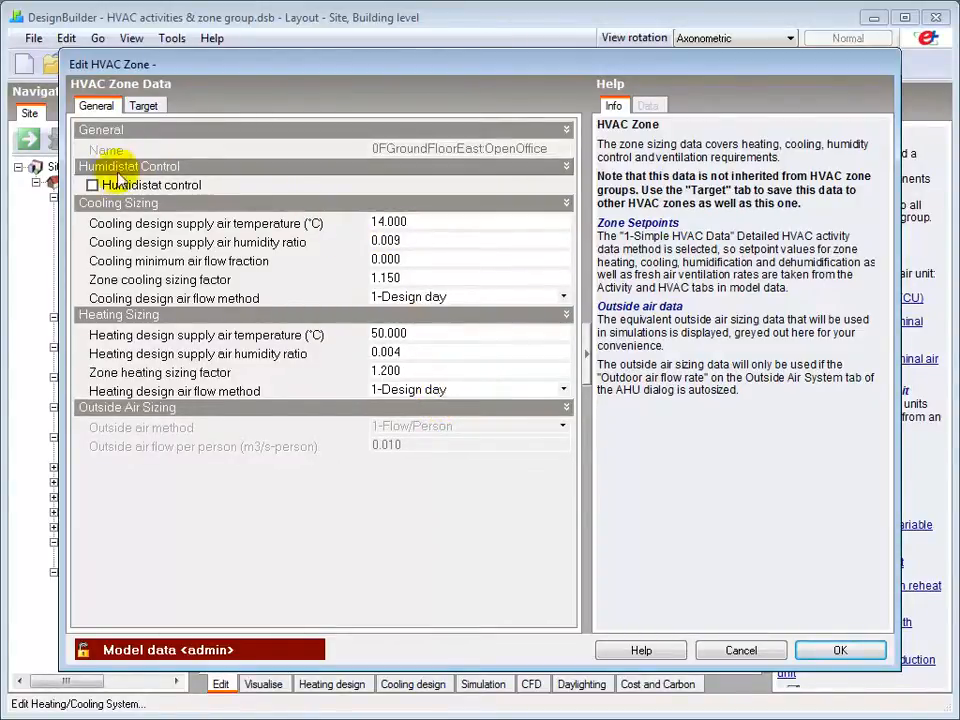
pyautogui.click(92, 184)
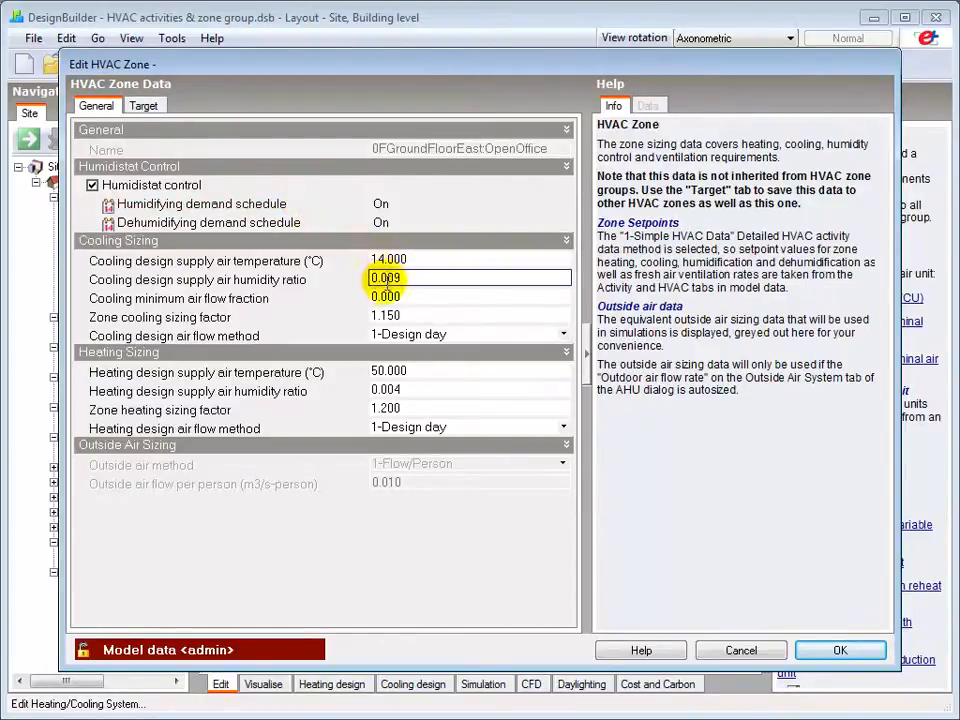
pyautogui.click(470, 298)
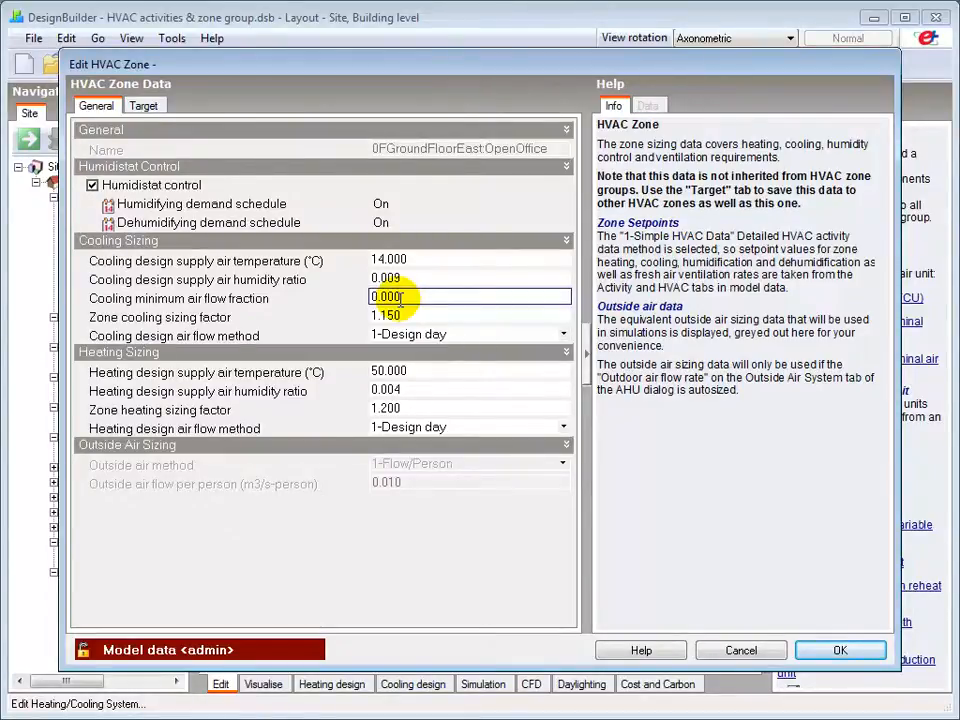
pyautogui.click(470, 316)
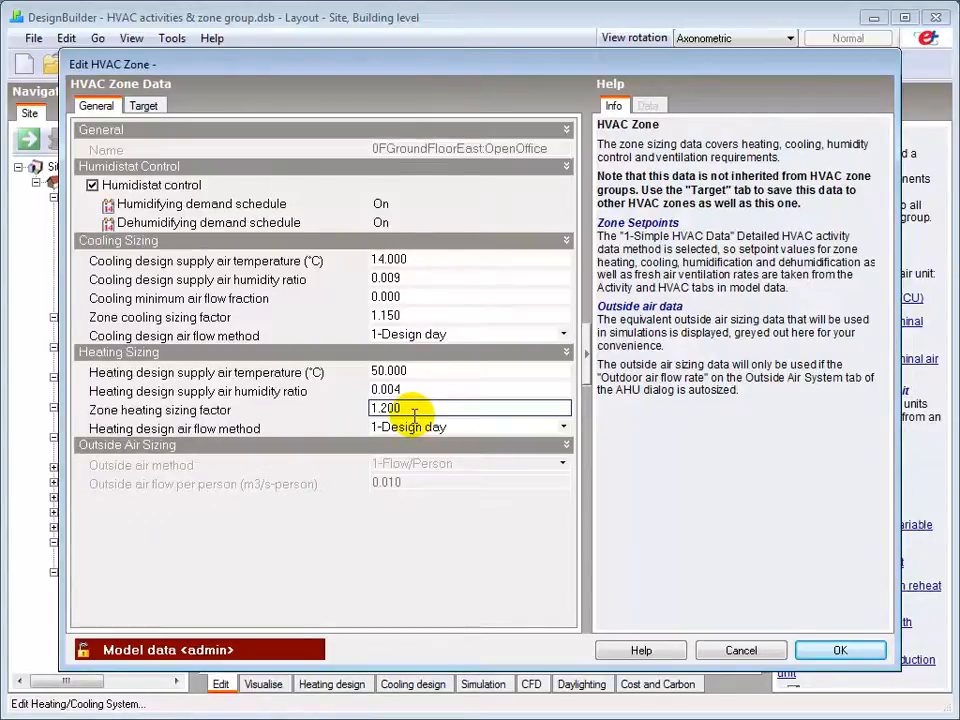
pyautogui.click(92, 184)
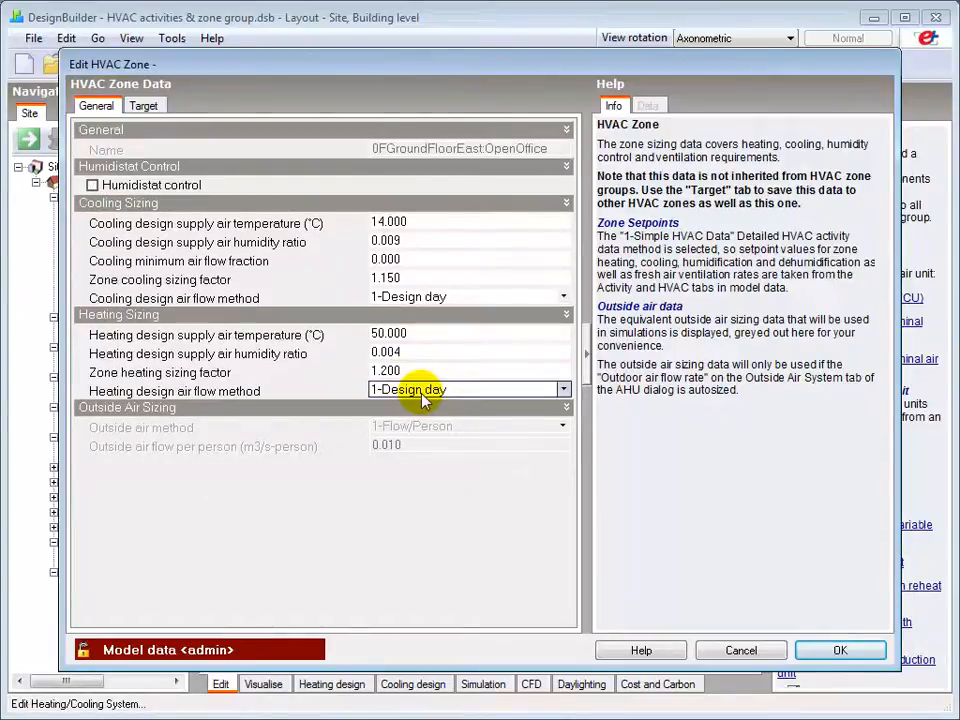
# Step: Try 2-Flow/Zone, then set the heating design air flow method to 3-Design day with limit
pyautogui.click(564, 388)
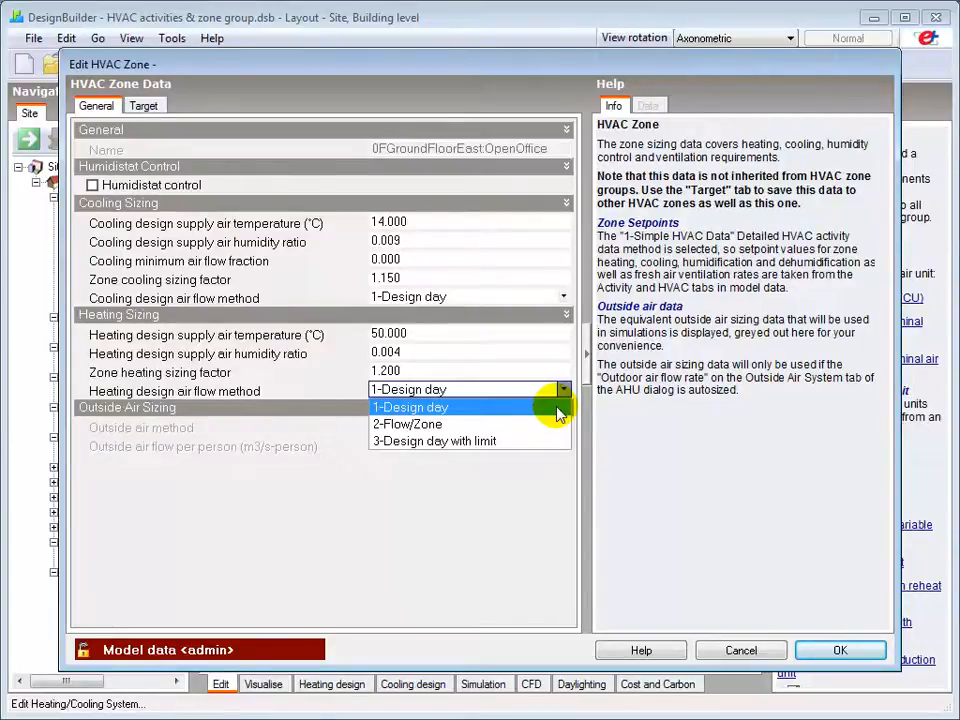
pyautogui.click(408, 424)
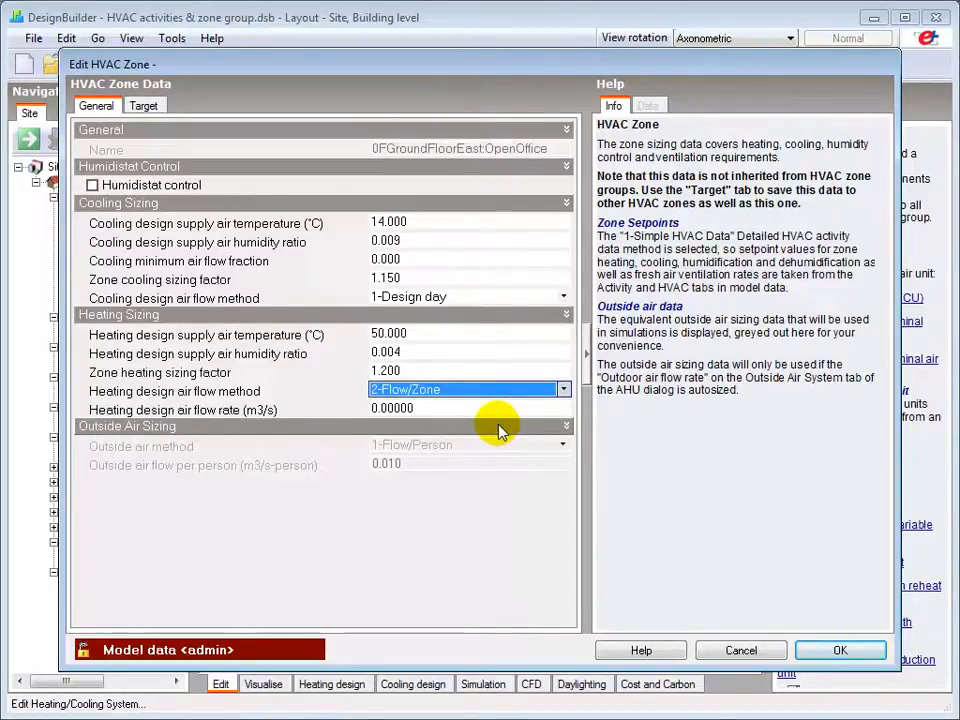
pyautogui.click(564, 388)
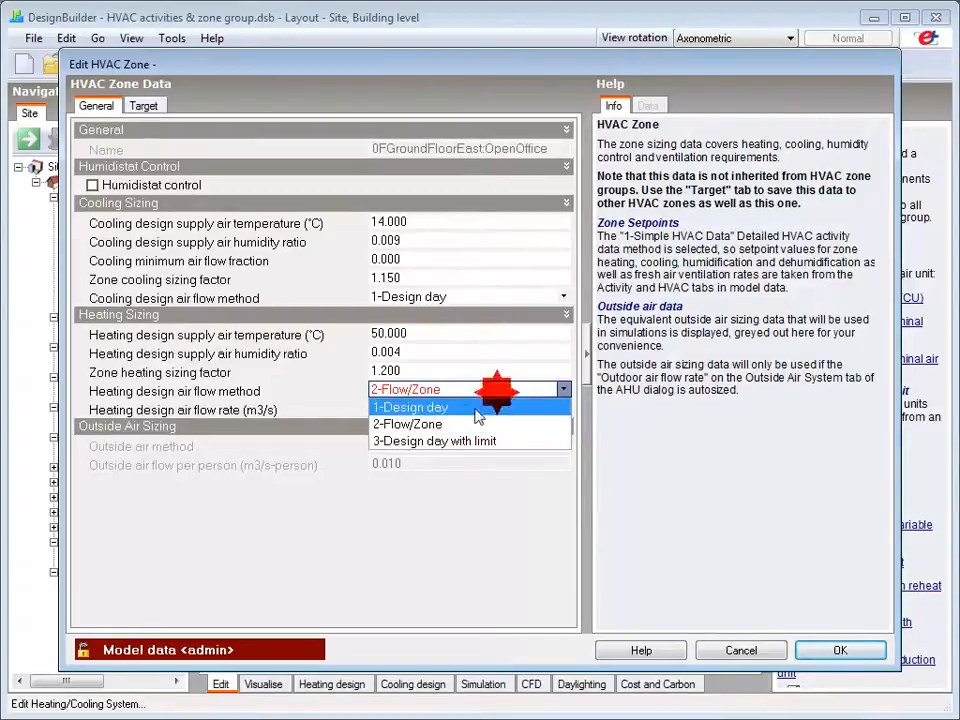
pyautogui.click(434, 442)
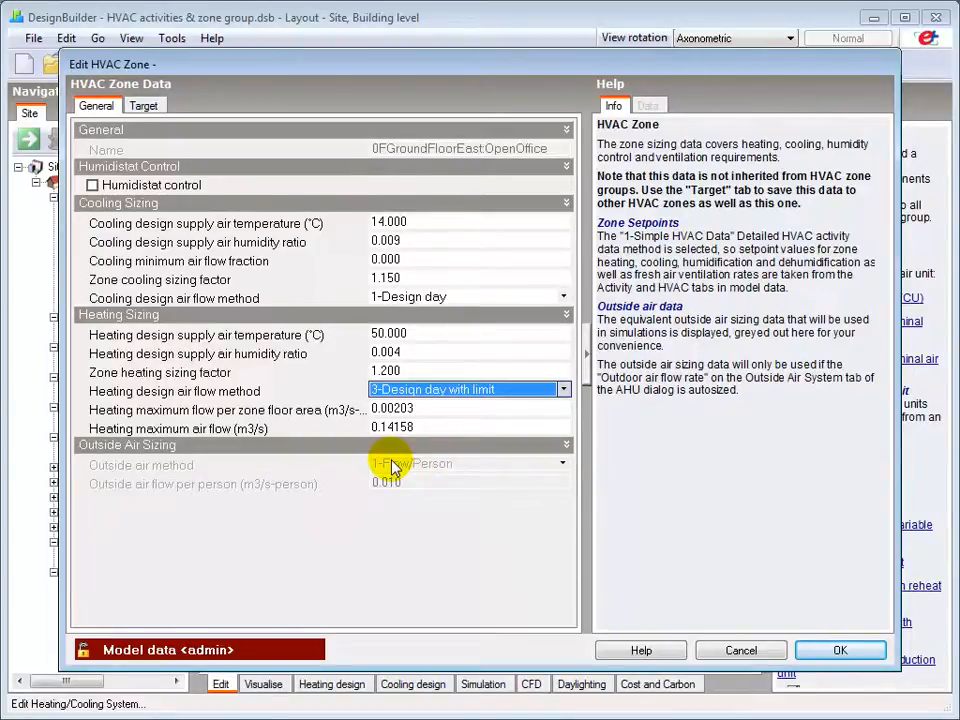
pyautogui.moveTo(384, 490)
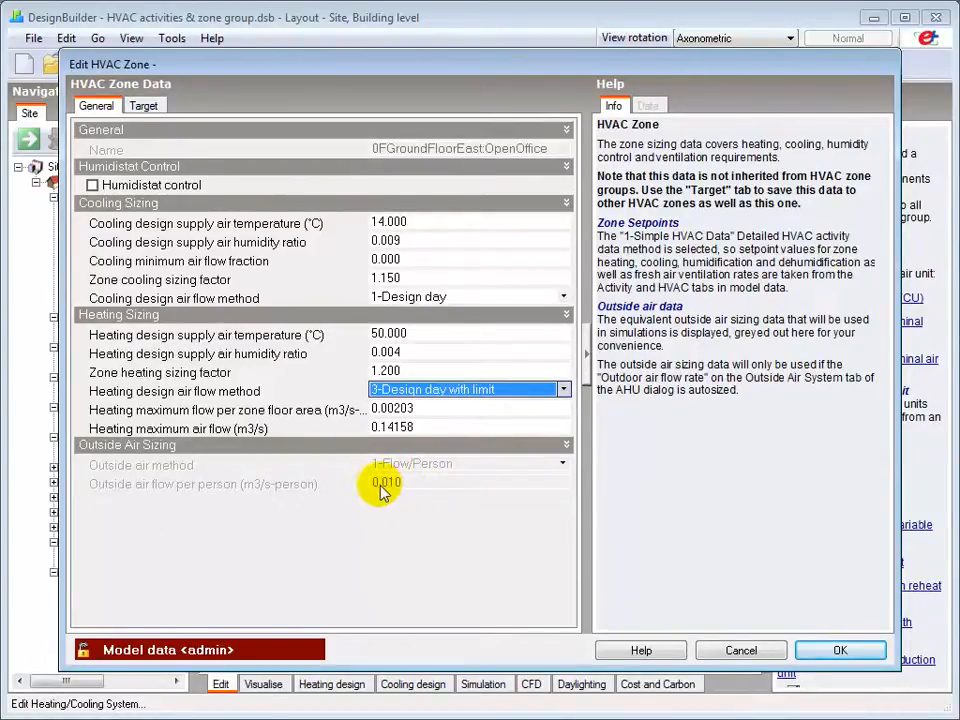